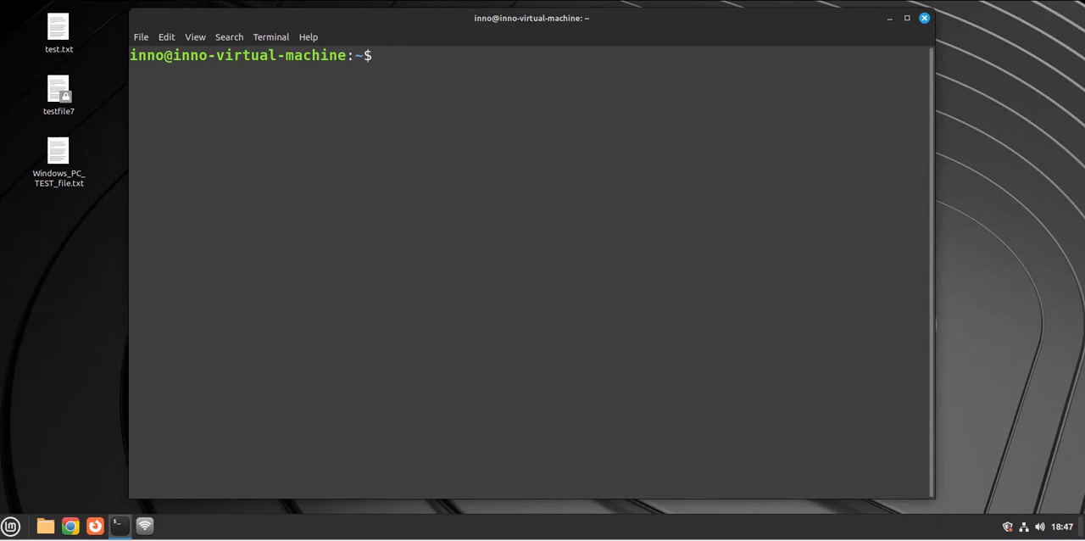
- Run 'systemctl status apache2' to confirm the service is active and running
{"action": "left_click", "coordinate": [437, 241]}
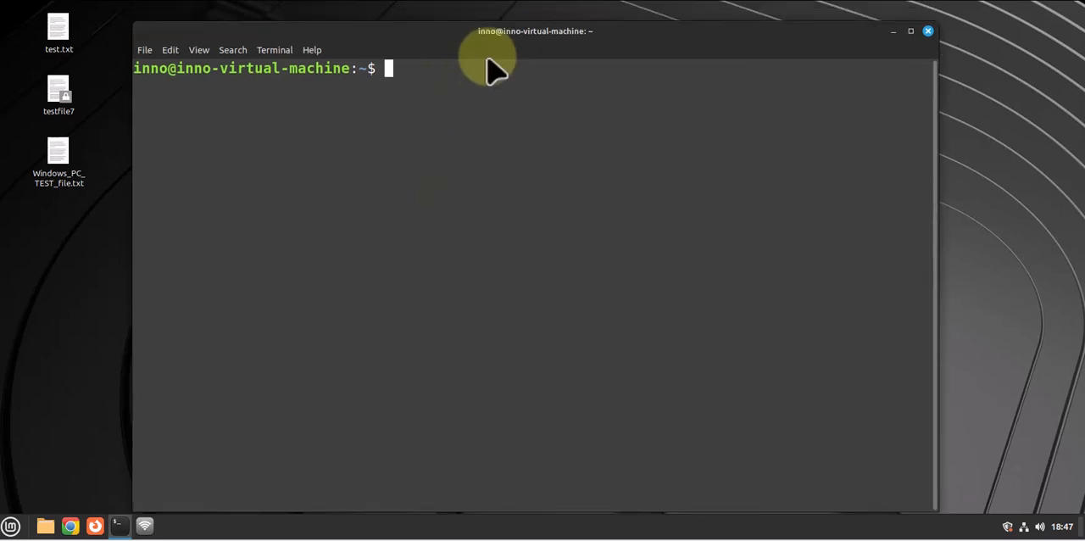
{"action": "mouse_move", "coordinate": [933, 508]}
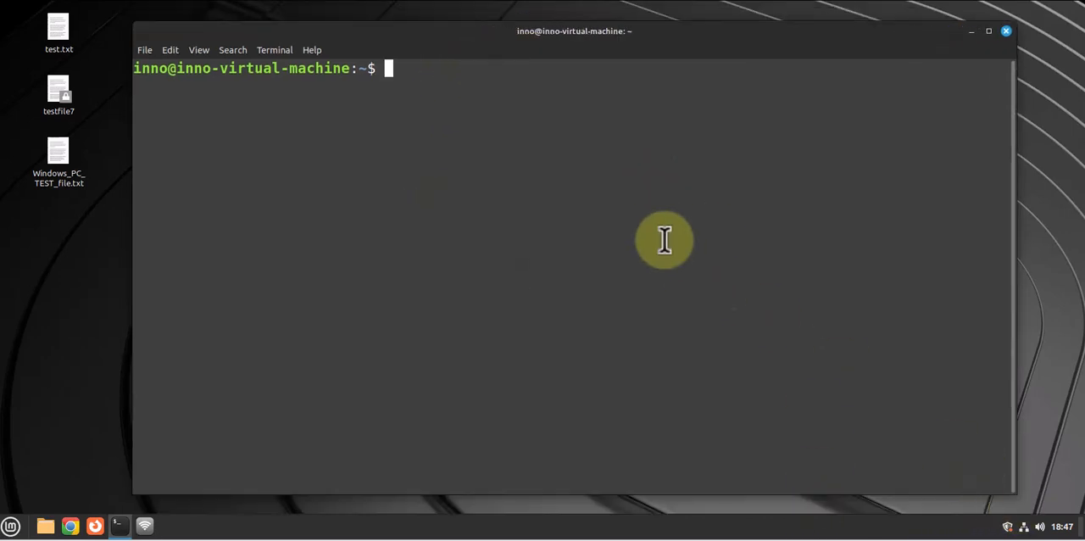
{"action": "type", "text": "sysste"}
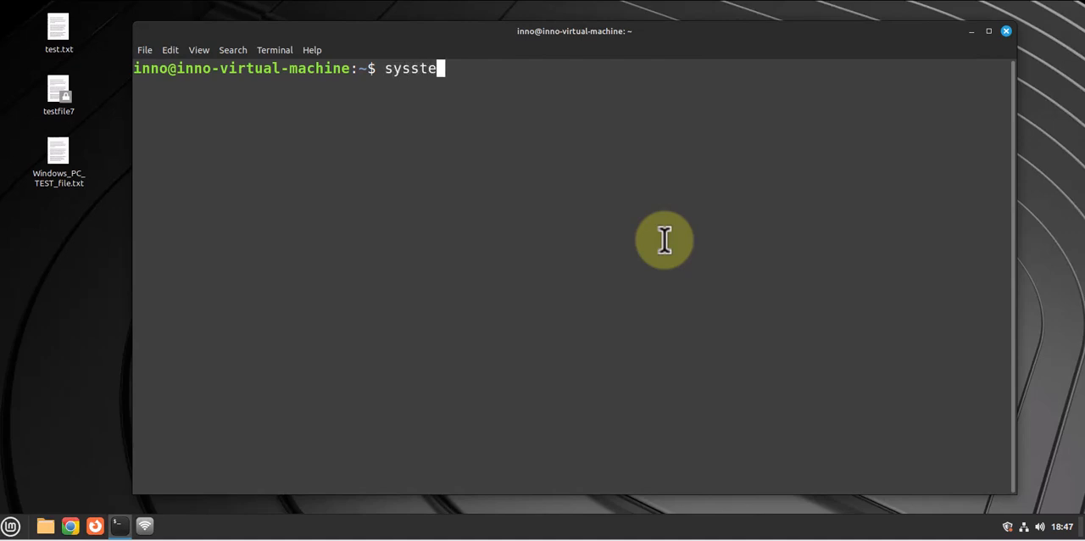
{"action": "type", "text": "m"}
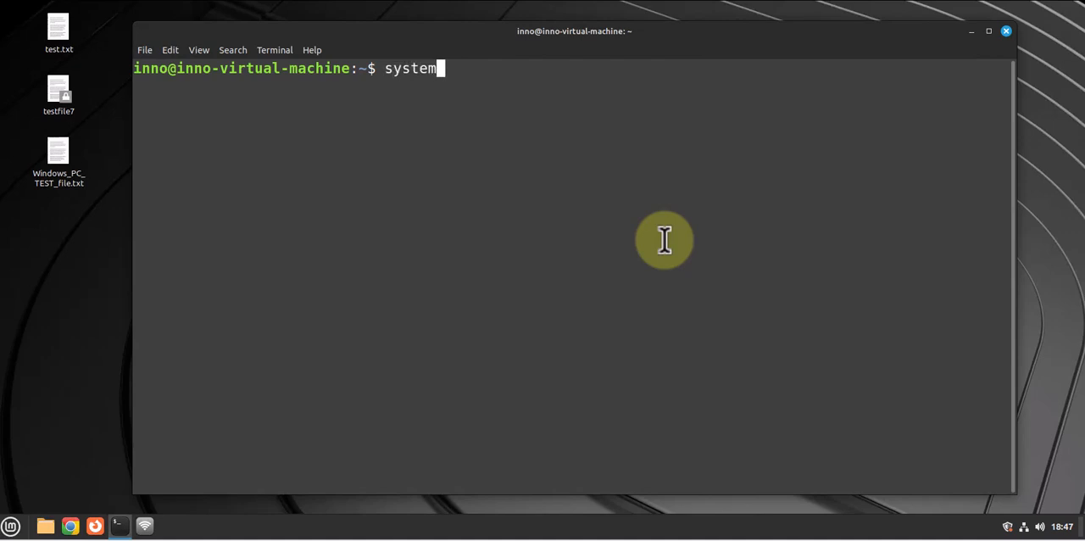
{"action": "type", "text": "ctl status"}
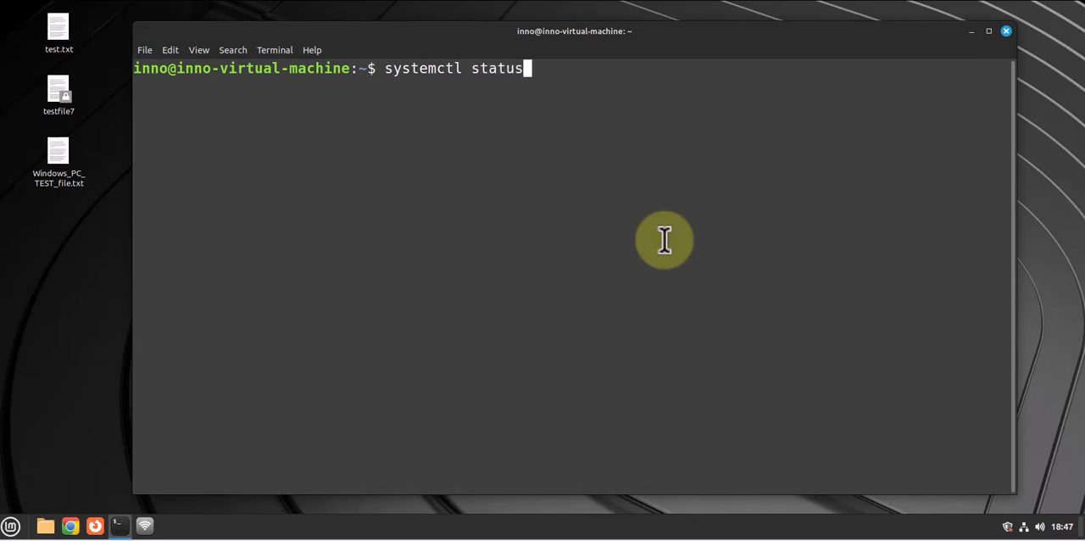
{"action": "type", "text": "apache"}
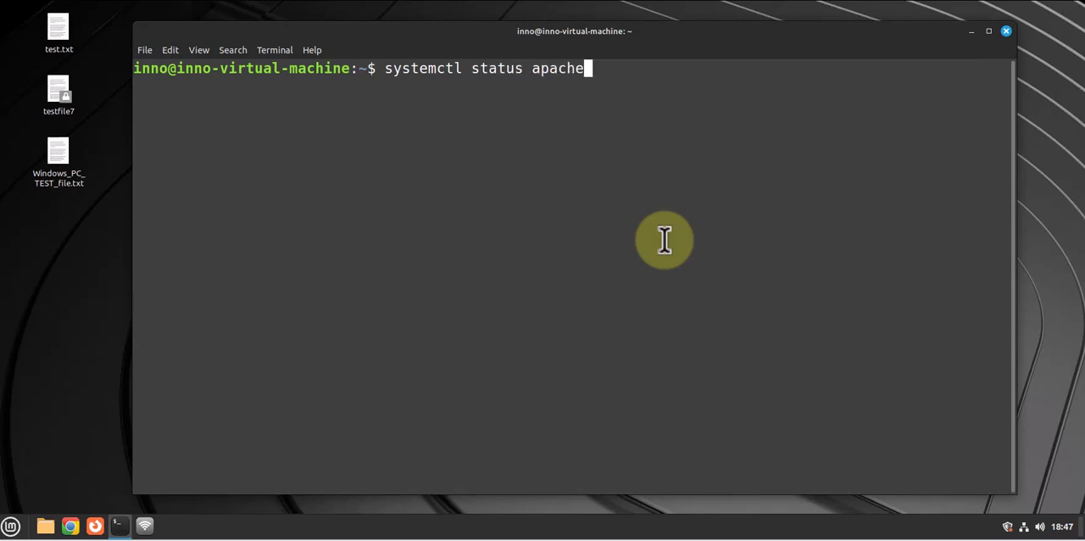
{"action": "key", "text": "Return"}
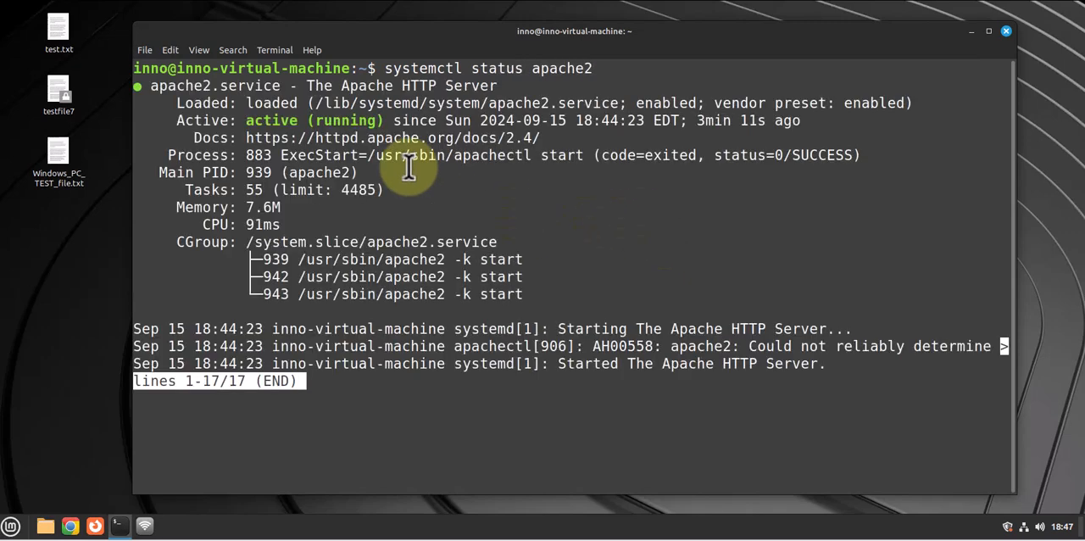
{"action": "mouse_move", "coordinate": [542, 136]}
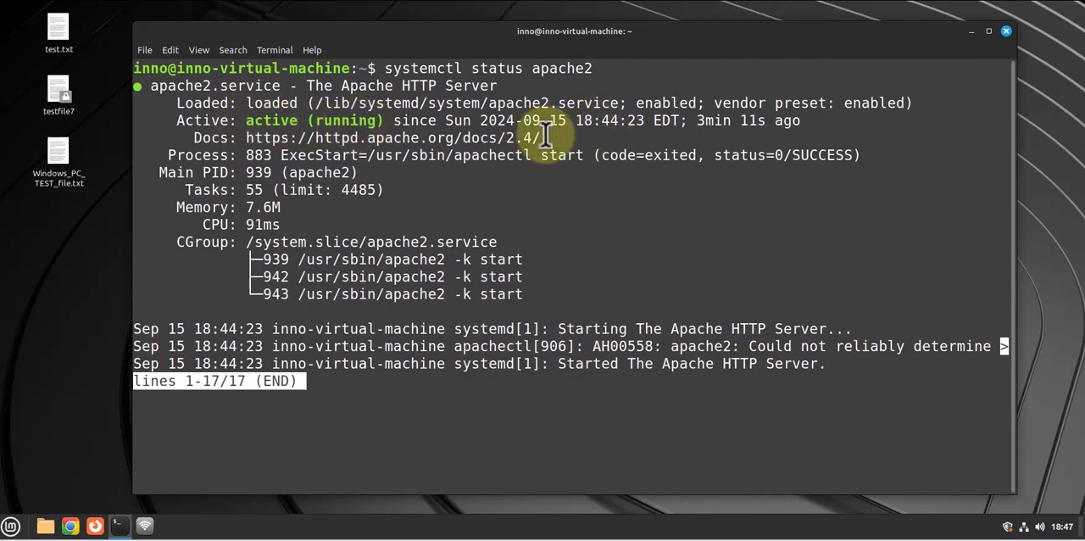
{"action": "mouse_move", "coordinate": [523, 251]}
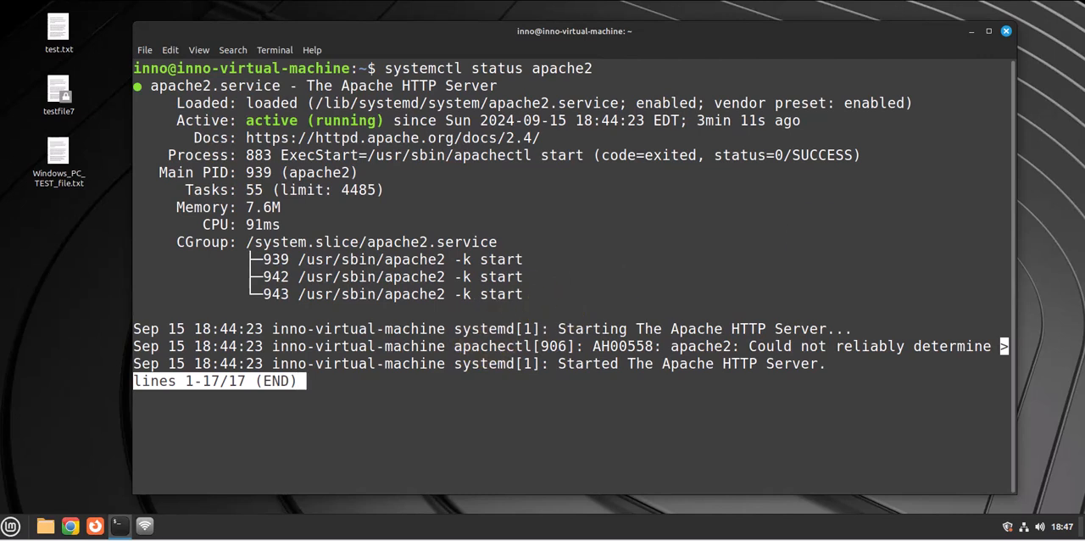
{"action": "mouse_move", "coordinate": [700, 434]}
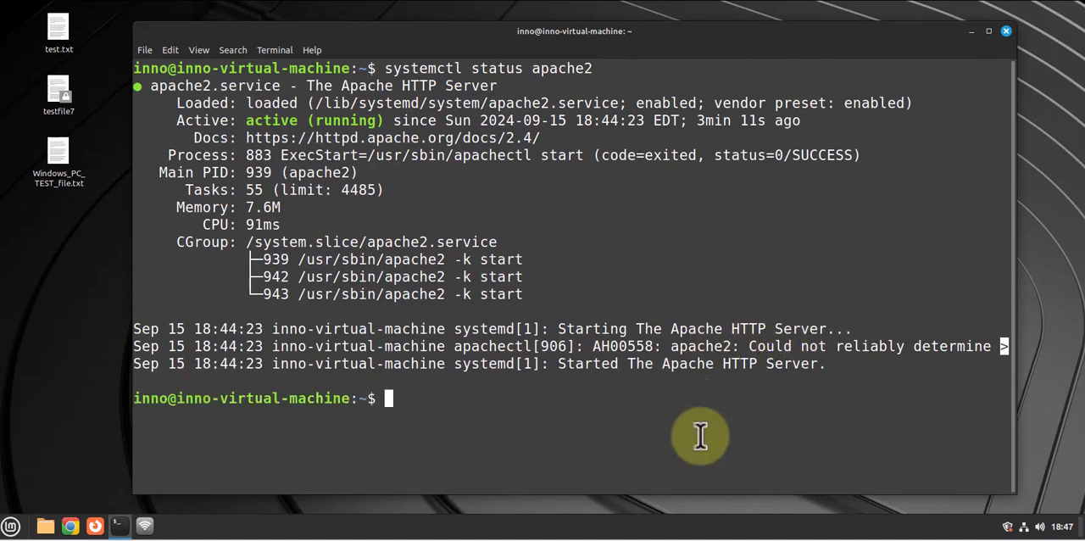
- Demonstrate 'sudo apt install apache2', 'systemctl enable apache2' and 'systemctl start apache2' without running them
{"action": "type", "text": "sudo apt i"}
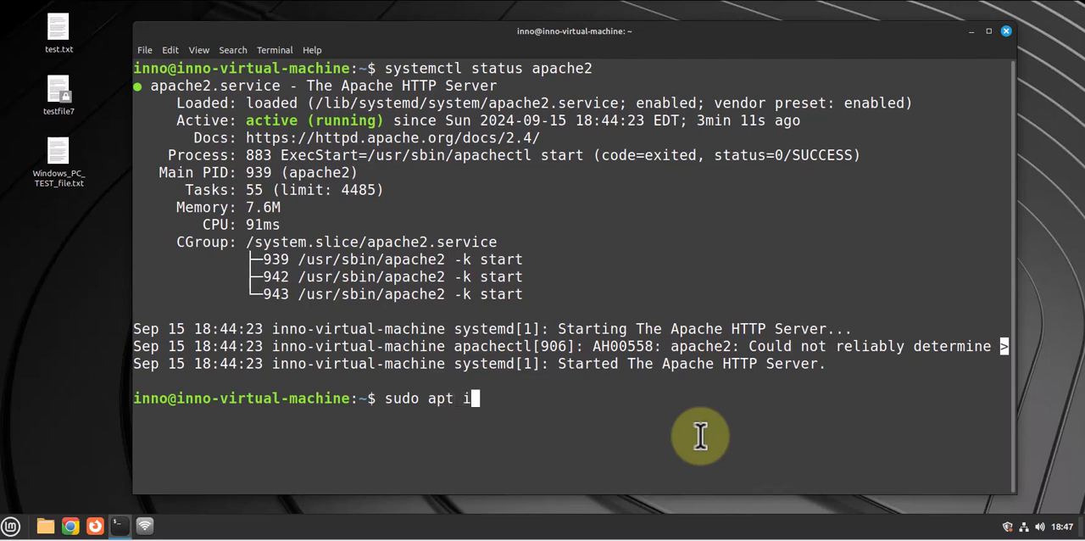
{"action": "type", "text": "nstall ap"}
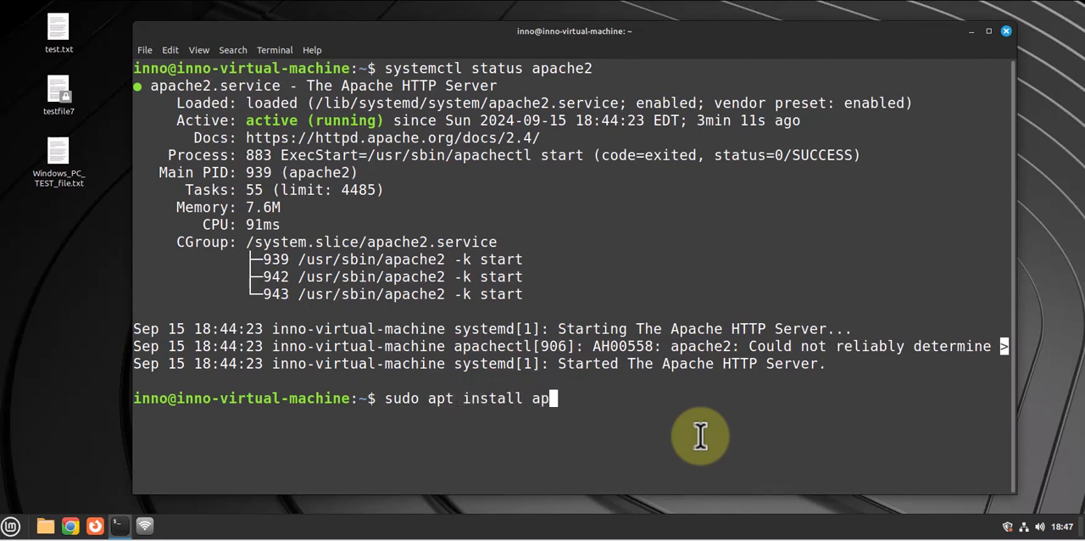
{"action": "type", "text": "ache"}
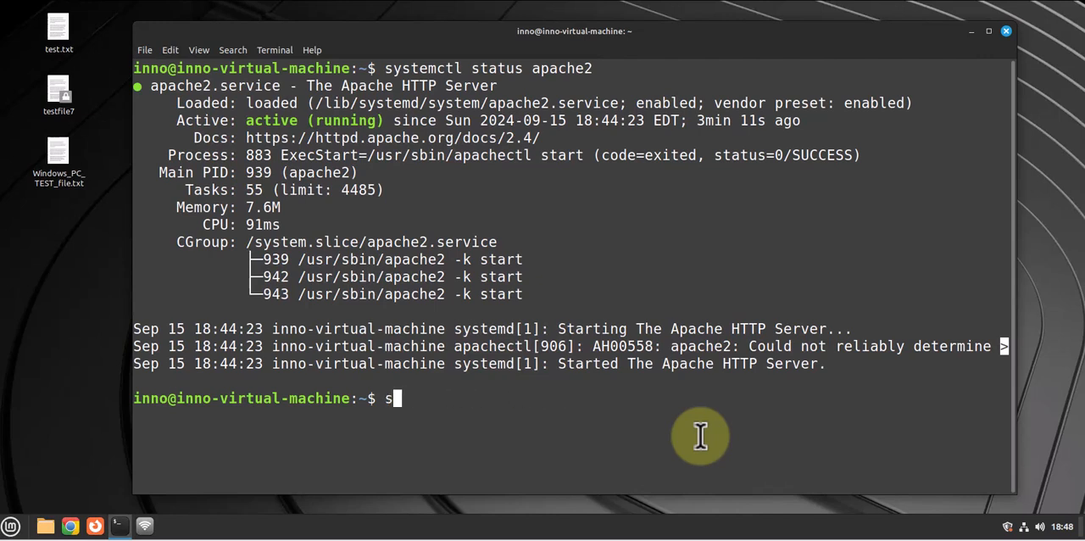
{"action": "type", "text": "ystem"}
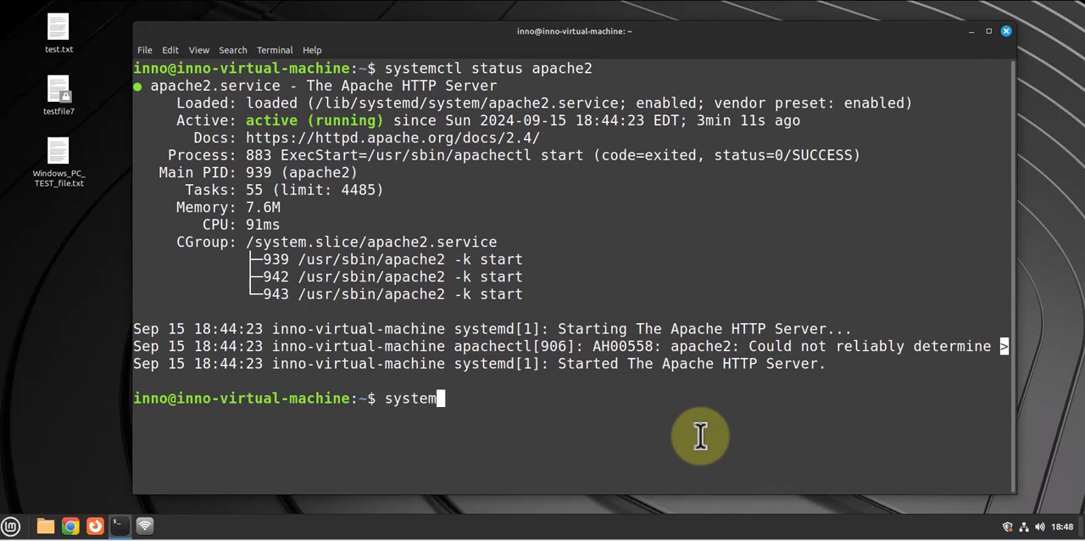
{"action": "type", "text": "ctl enable aa"}
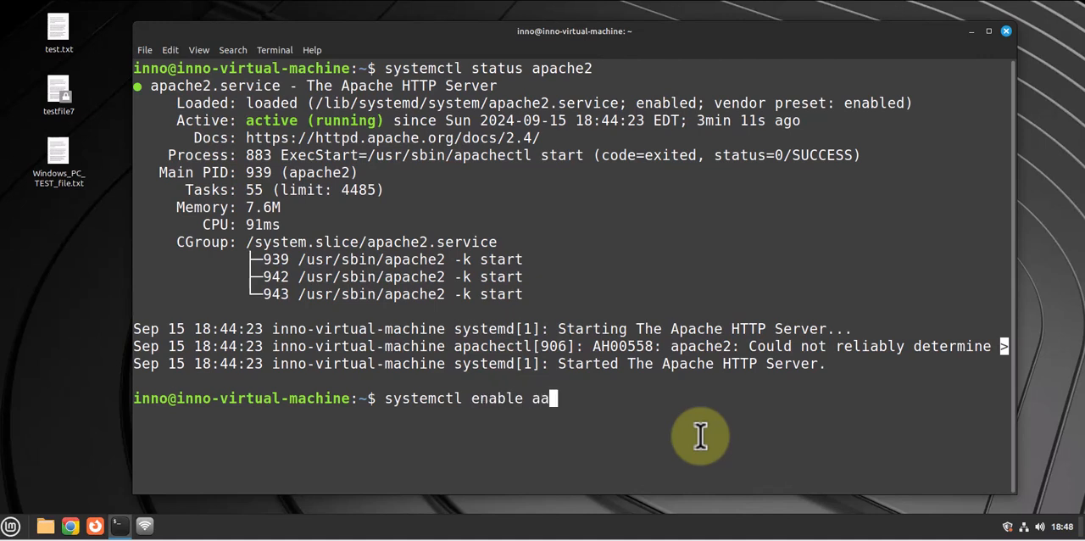
{"action": "type", "text": "pache"}
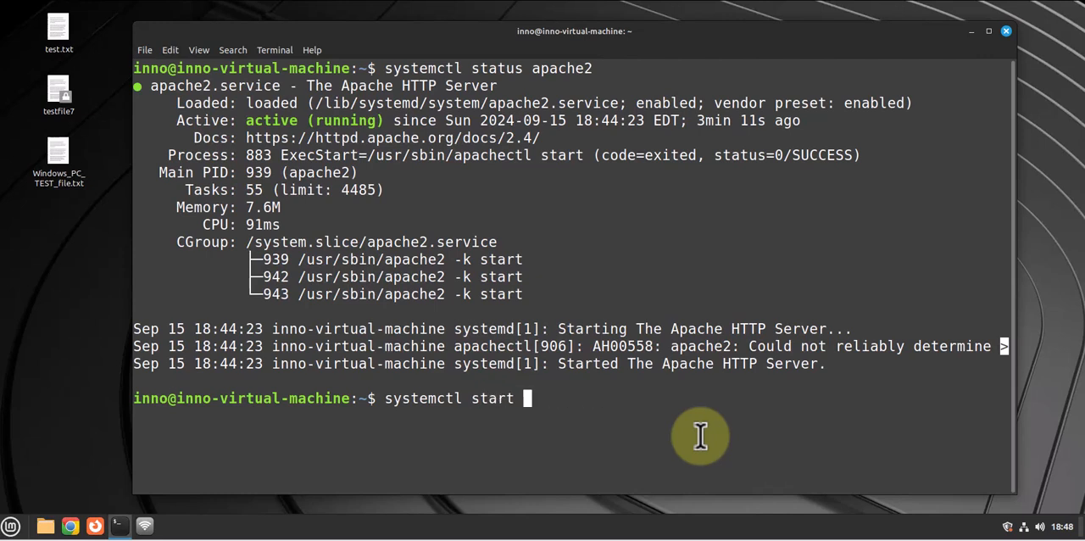
{"action": "type", "text": "apache"}
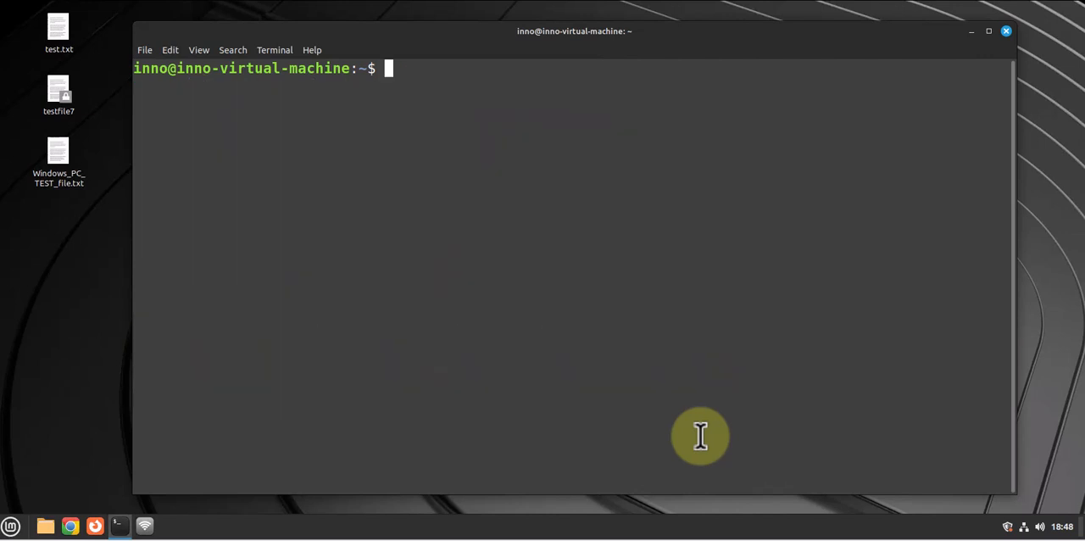
{"action": "mouse_move", "coordinate": [428, 224]}
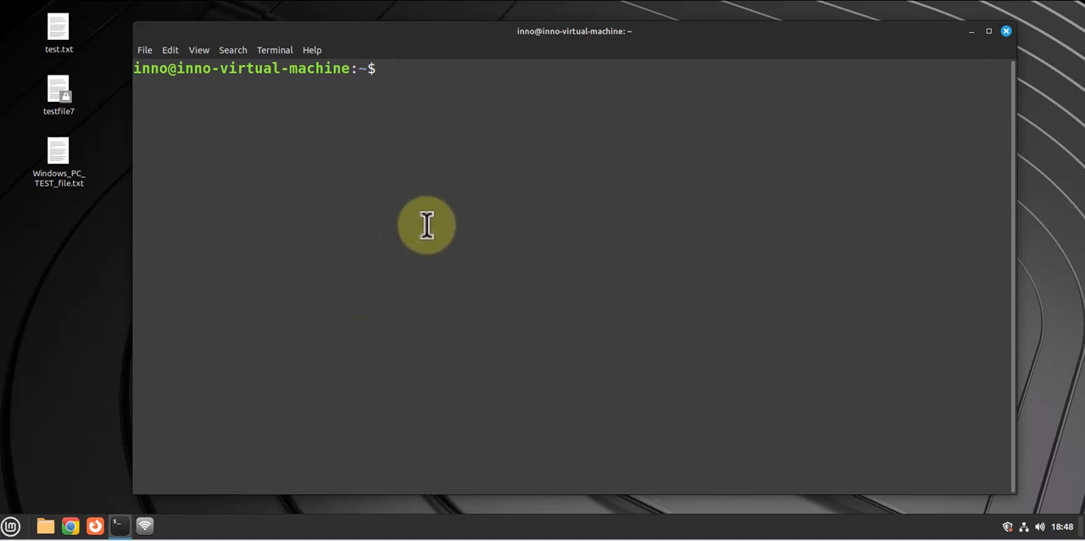
{"action": "mouse_move", "coordinate": [95, 526]}
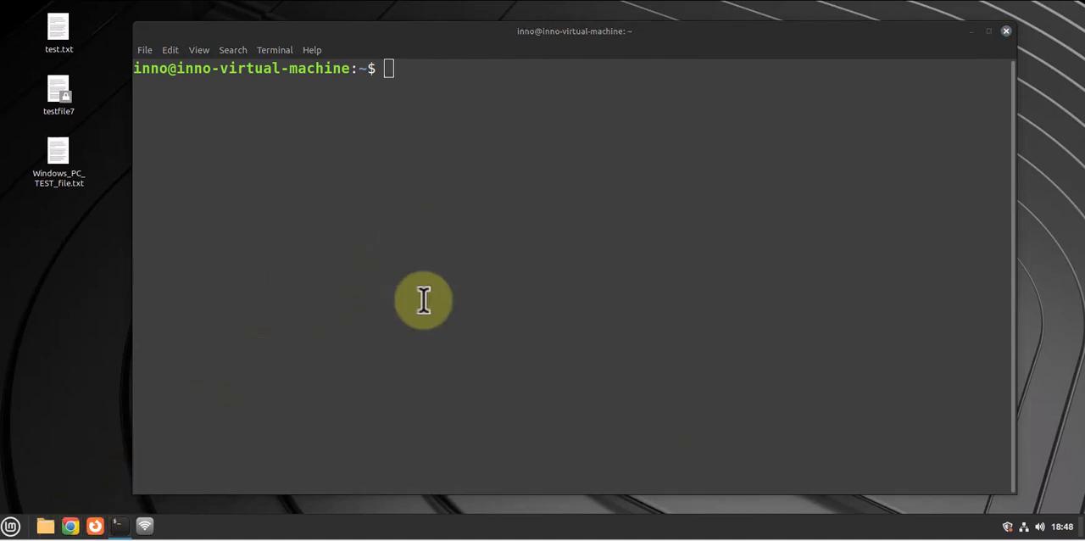
- Launch a new Google Chrome window from the taskbar
{"action": "left_click", "coordinate": [71, 525]}
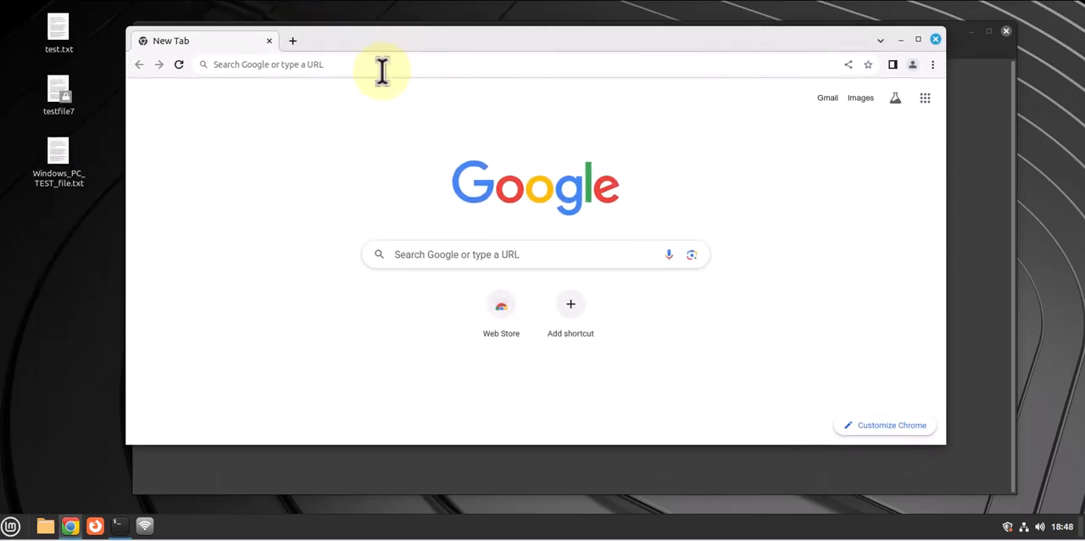
- Browse to 127.0.0.1 to show the local 'Welcome to Inno's Site!!!!' page
{"action": "type", "text": "127.0.0.1"}
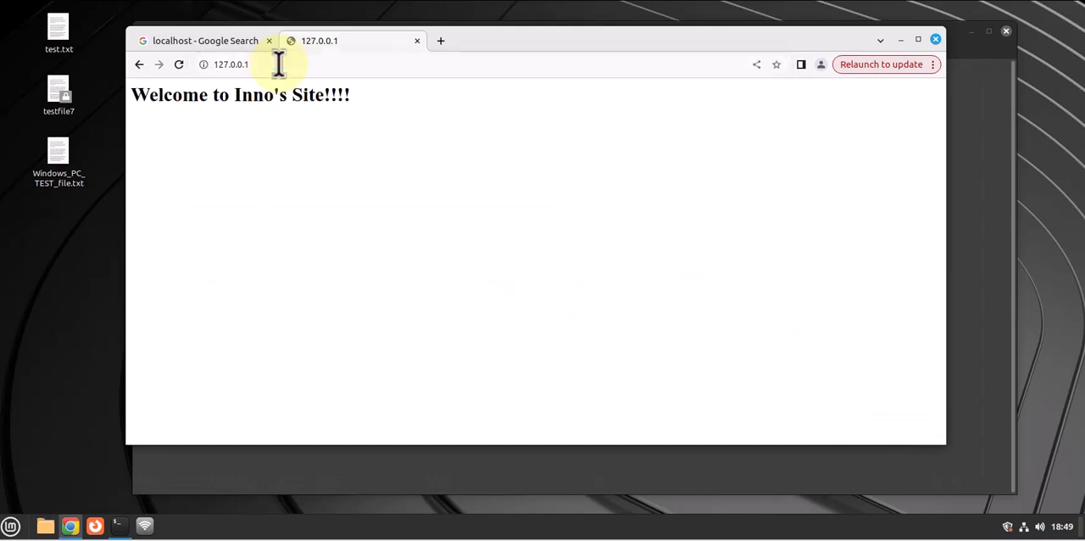
{"action": "mouse_move", "coordinate": [391, 296]}
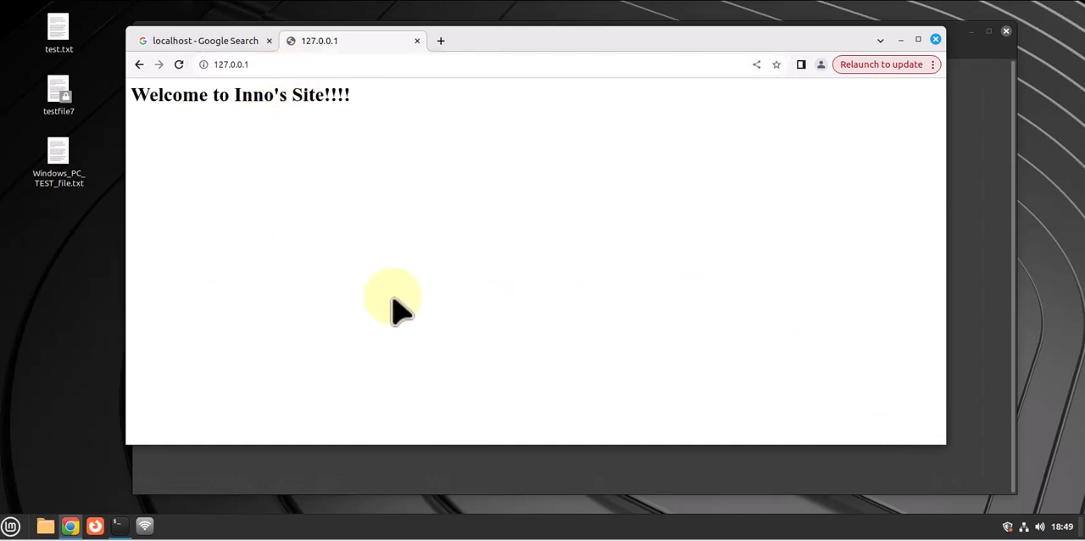
{"action": "mouse_move", "coordinate": [369, 105]}
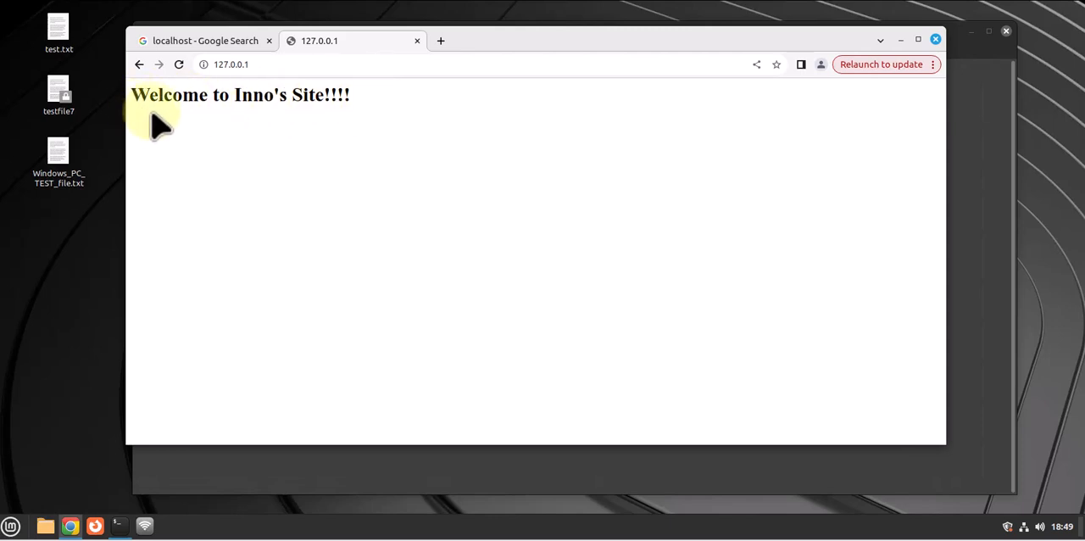
{"action": "mouse_move", "coordinate": [360, 115]}
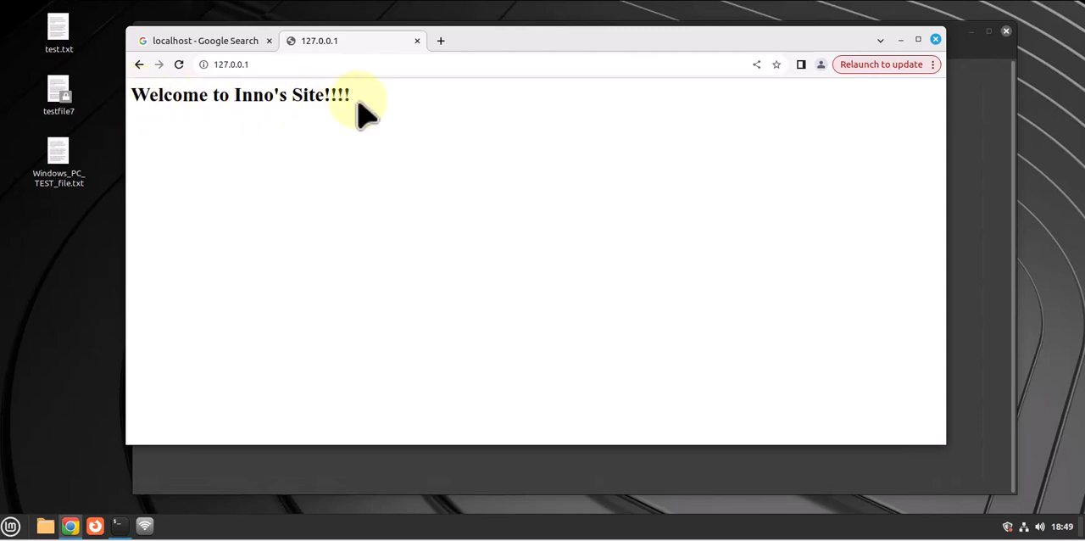
{"action": "mouse_move", "coordinate": [307, 160]}
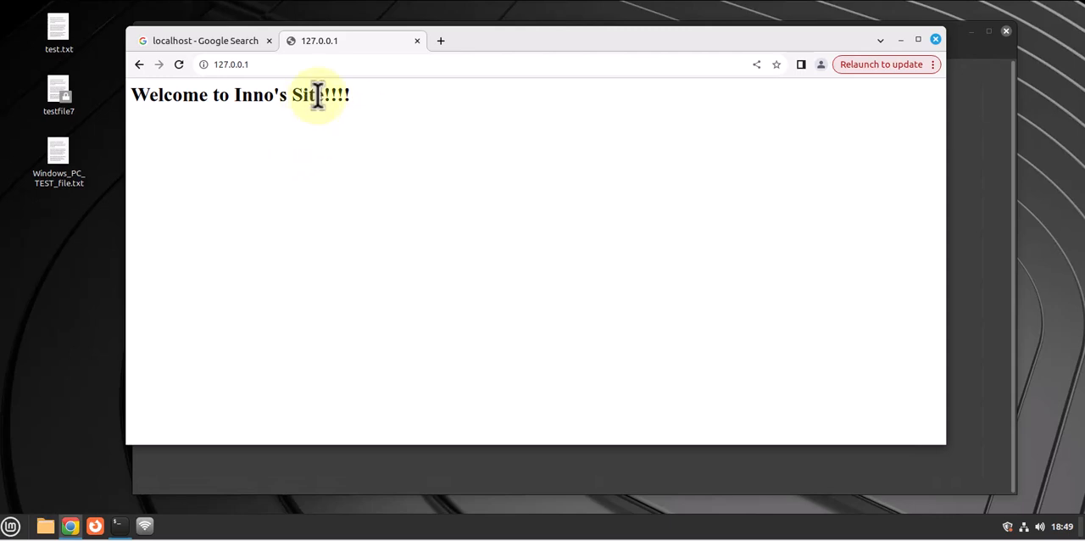
{"action": "mouse_move", "coordinate": [363, 116]}
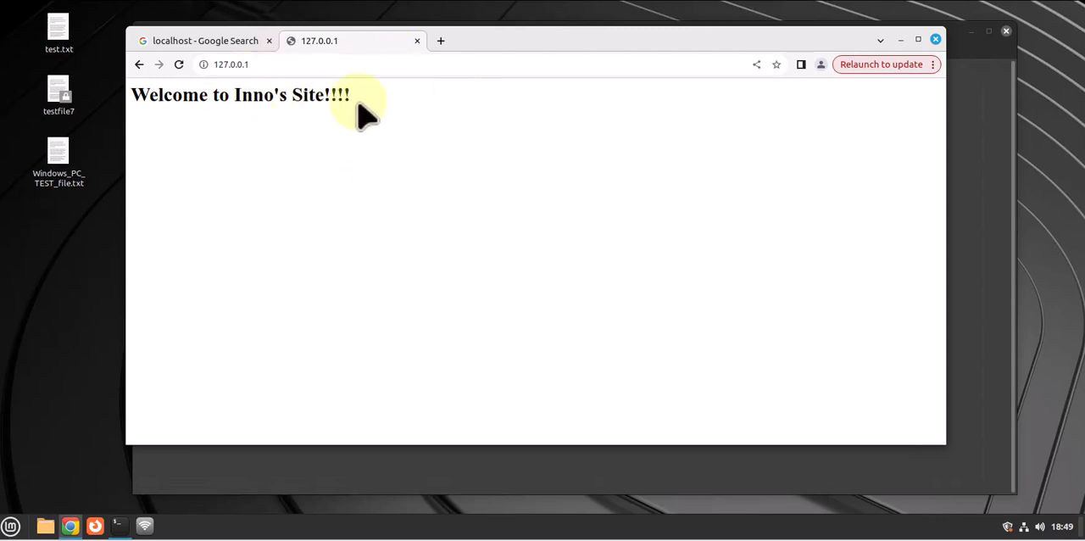
{"action": "mouse_move", "coordinate": [207, 241]}
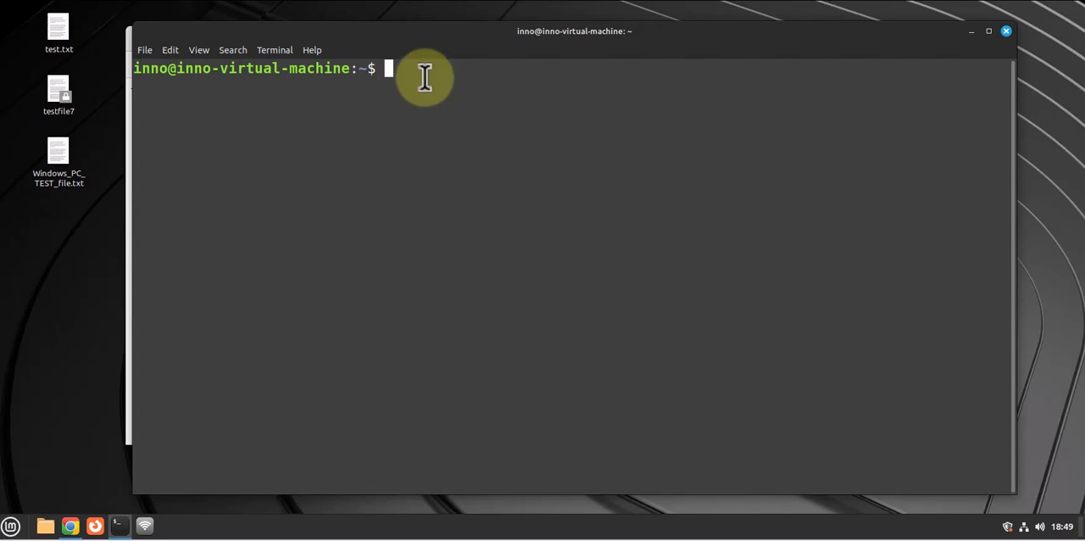
- Change into /var/www/html and list it, showing downloads and index.html
{"action": "type", "text": "cat"}
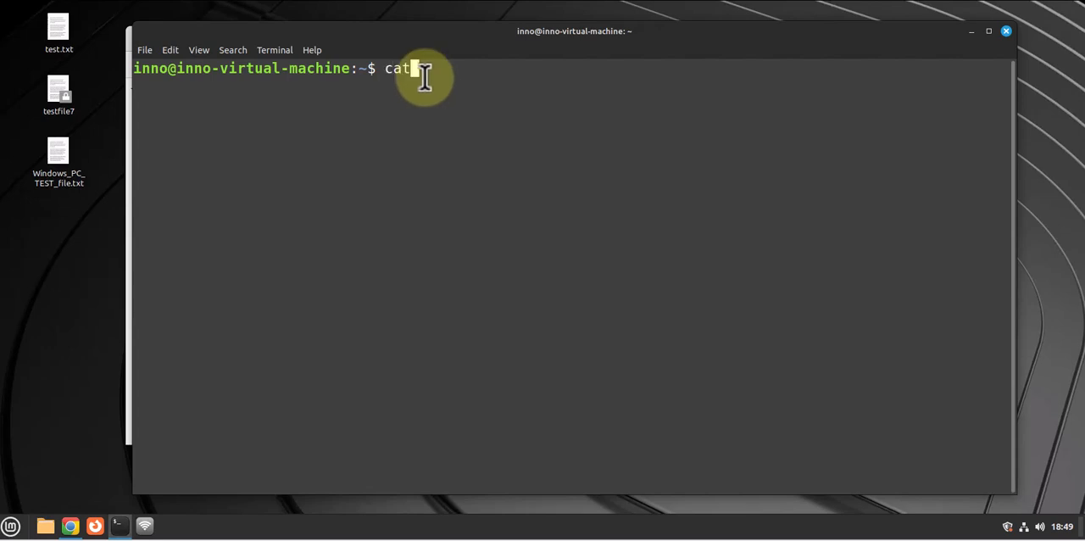
{"action": "key", "text": "BackSpace"}
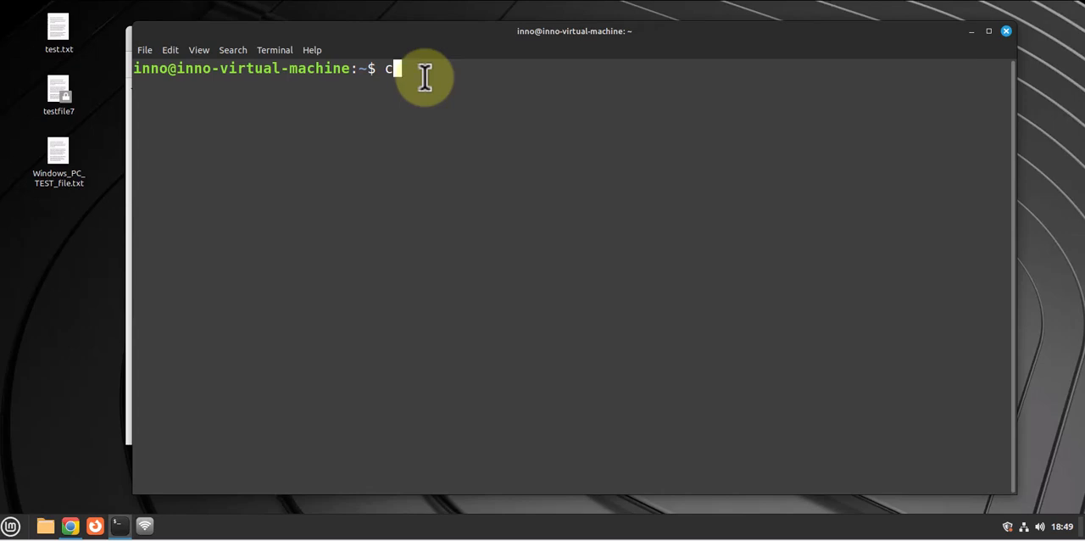
{"action": "type", "text": "d /var/"}
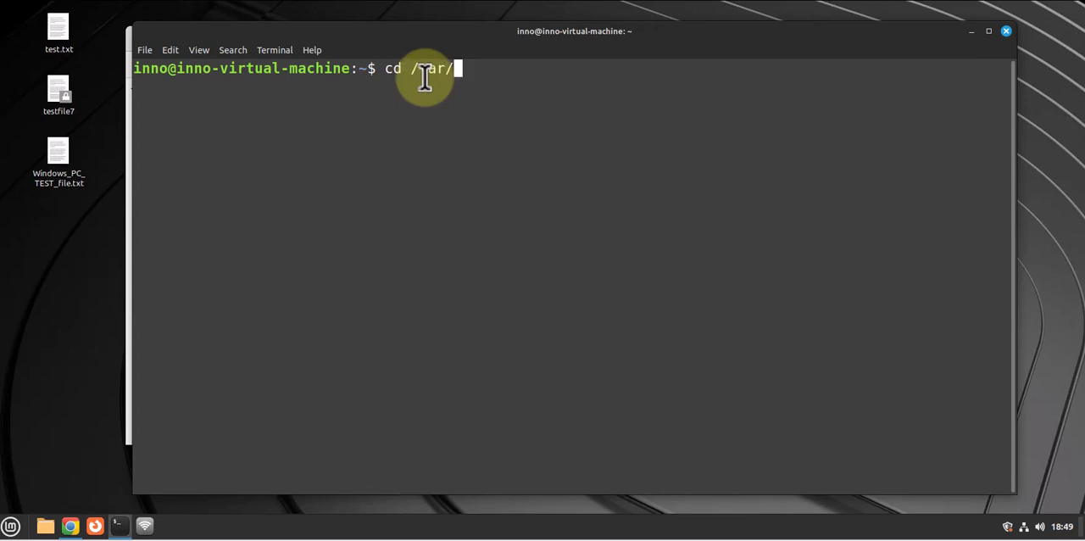
{"action": "type", "text": "w"}
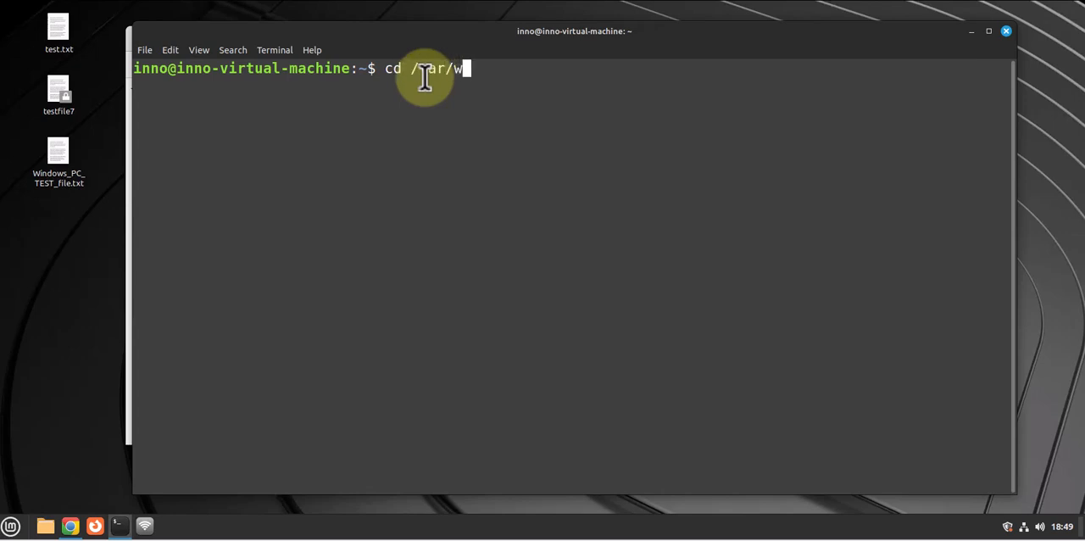
{"action": "type", "text": "ww/"}
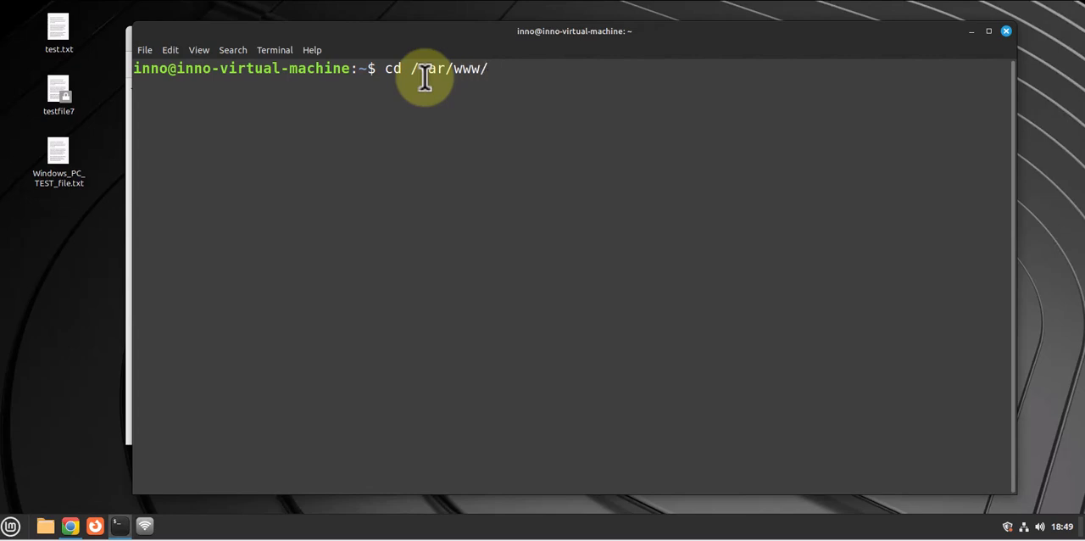
{"action": "type", "text": "html/"}
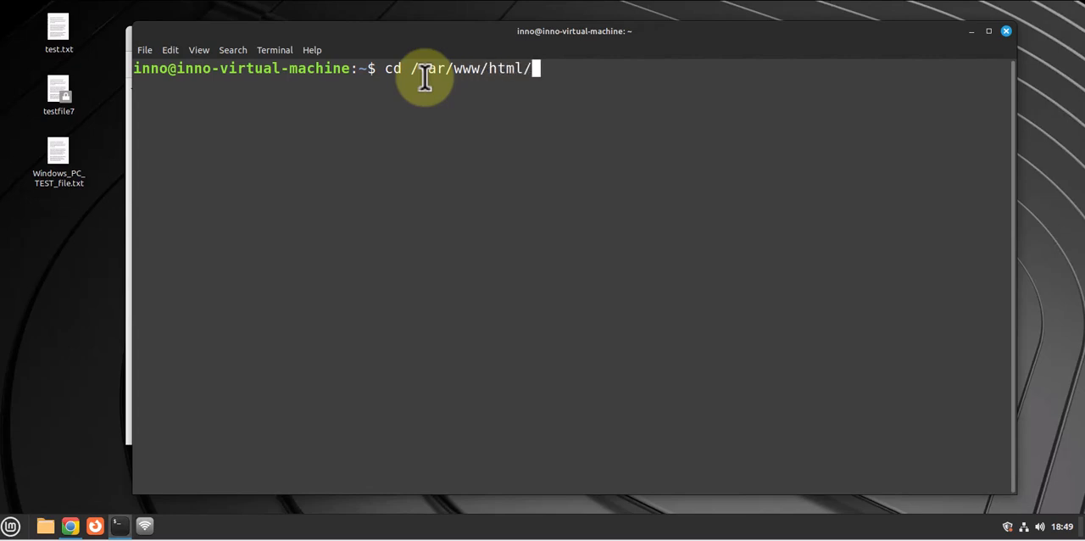
{"action": "key", "text": "Return"}
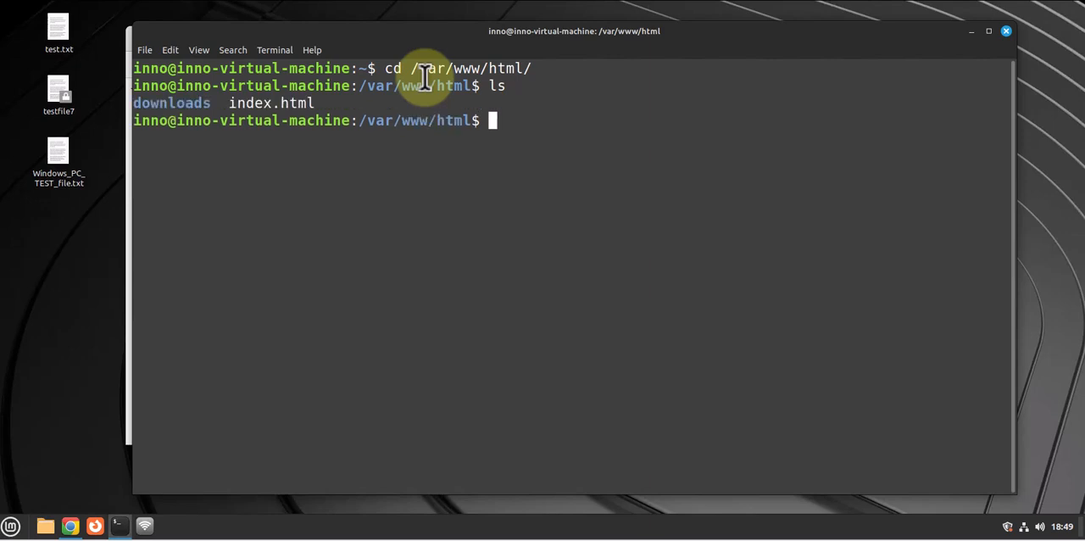
{"action": "double_click", "coordinate": [271, 102]}
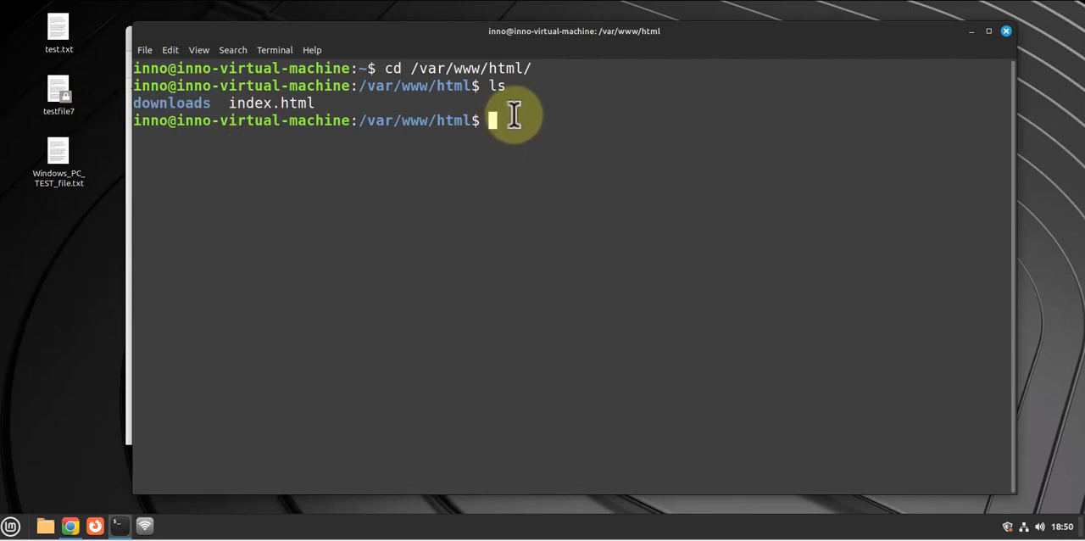
- Change into downloads/ and list testfile1.gz and testfile7
{"action": "type", "text": "cd"}
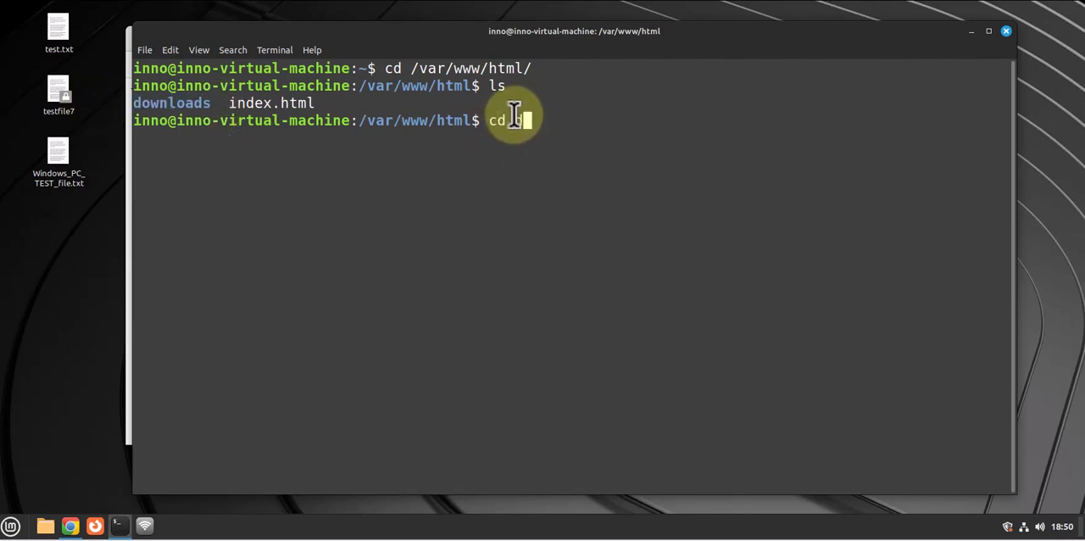
{"action": "type", "text": "downloads/"}
{"action": "type", "text": "ls"}
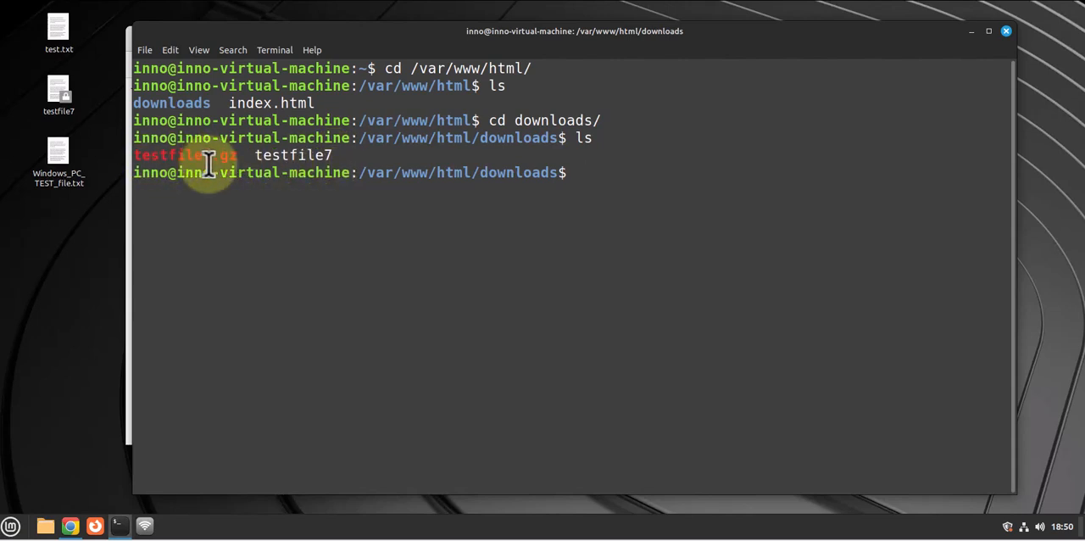
{"action": "mouse_move", "coordinate": [246, 154]}
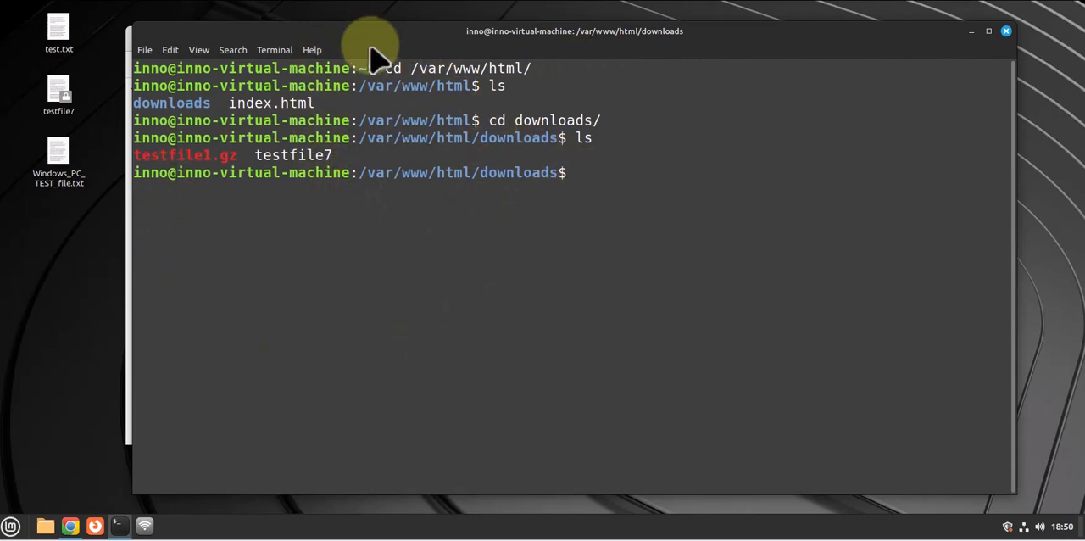
{"action": "mouse_move", "coordinate": [951, 326]}
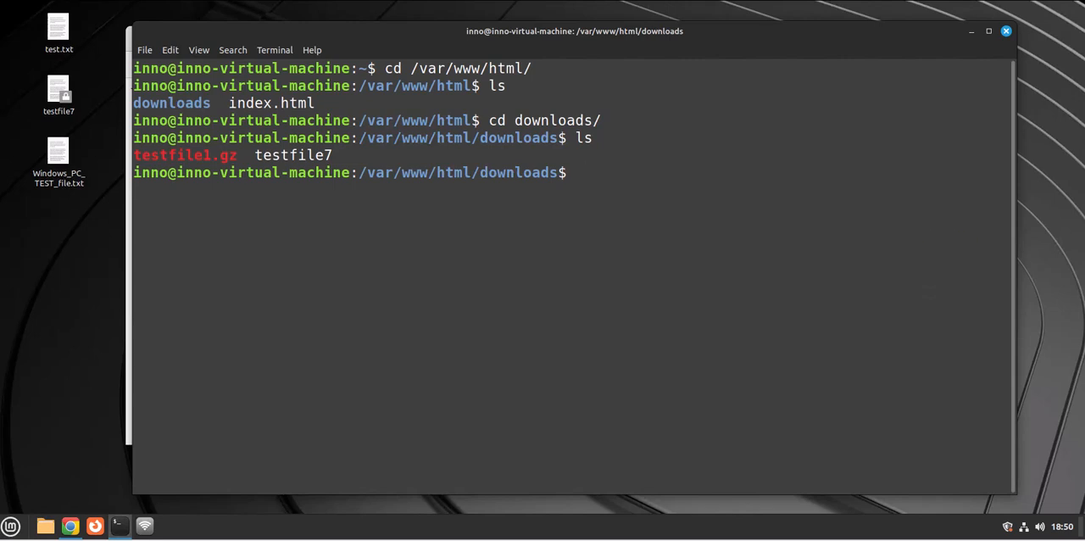
{"action": "mouse_move", "coordinate": [669, 201]}
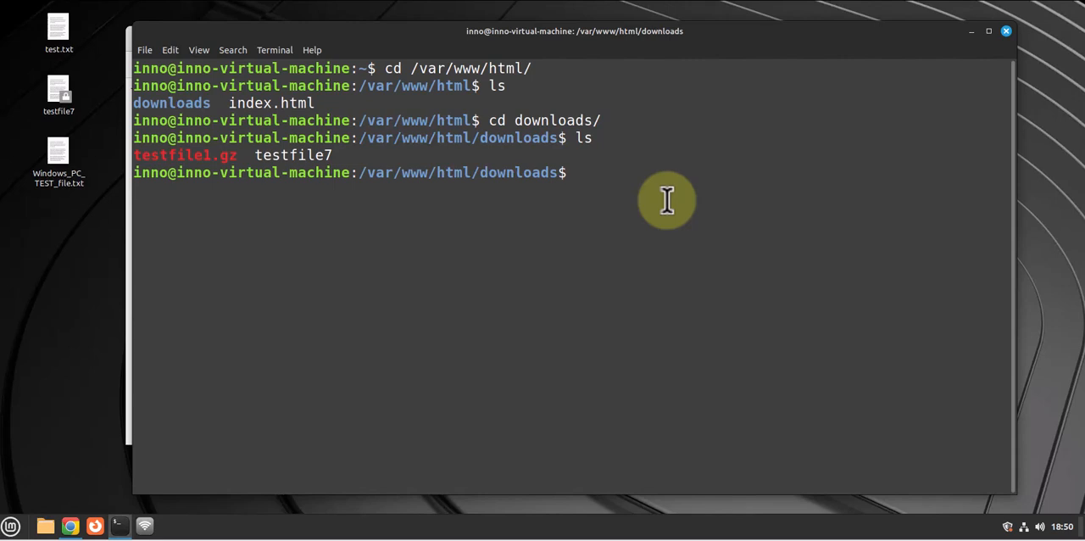
- Run 'ip address' to reveal 172.16.1.103 on ens33
{"action": "type", "text": "ip address"}
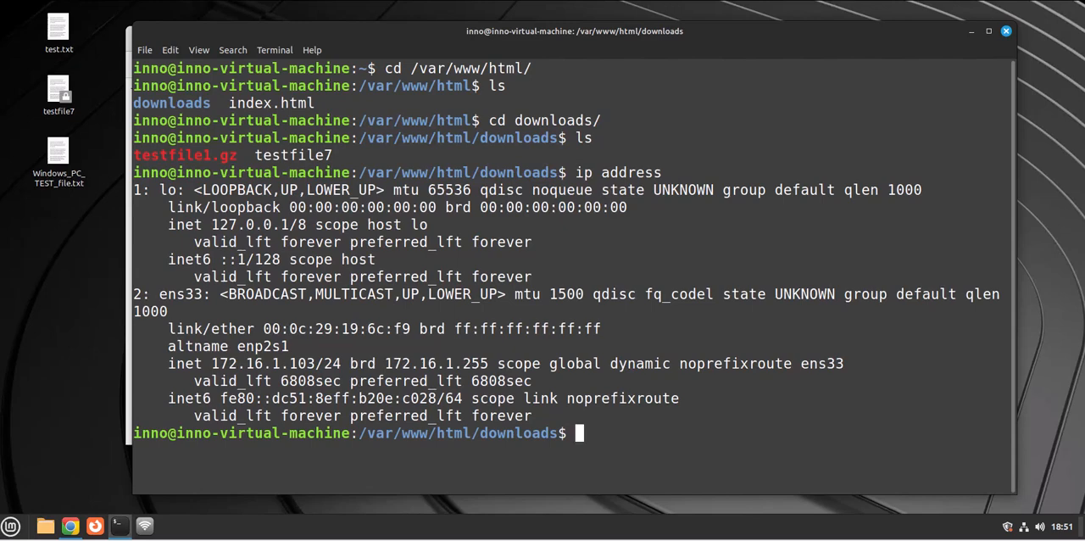
- Switch to Chrome and browse to the server's 172.16.1.x address to show the welcome page
{"action": "left_click", "coordinate": [71, 525]}
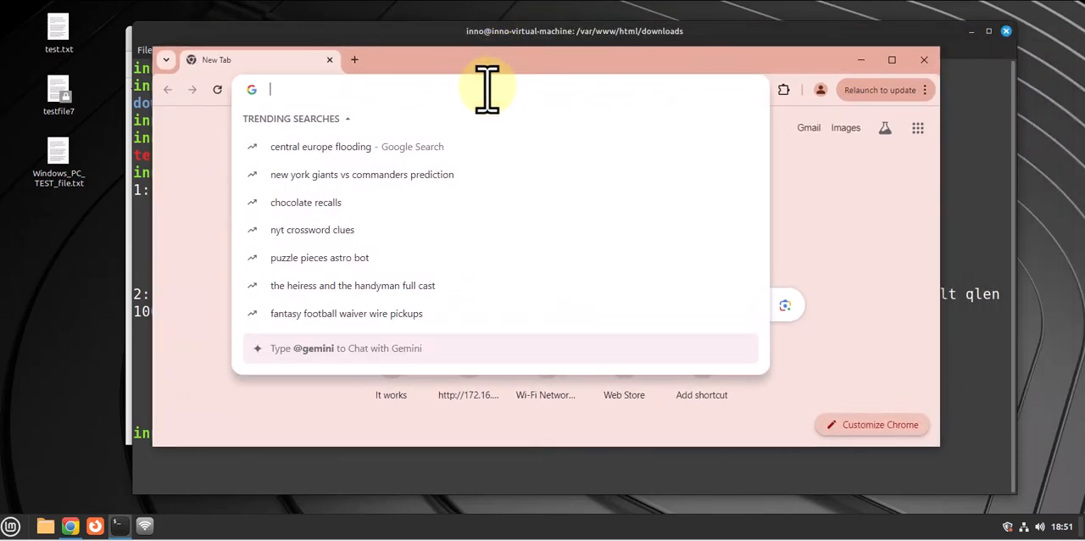
{"action": "type", "text": "172.16.1.100/mytestfile"}
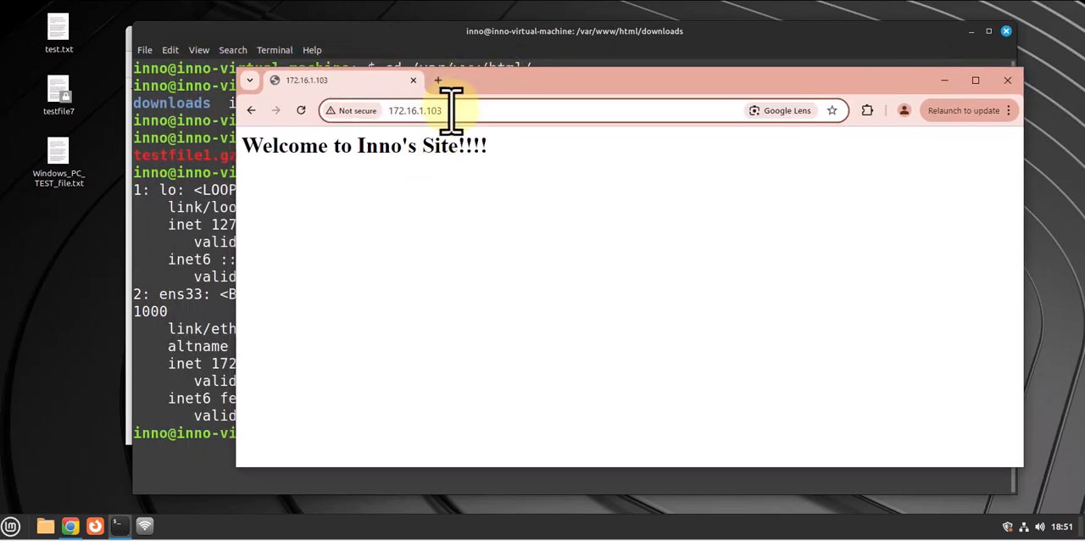
- Browse to /downloads/ to show the index listing testfile1.gz and testfile7
{"action": "type", "text": "/downloads/"}
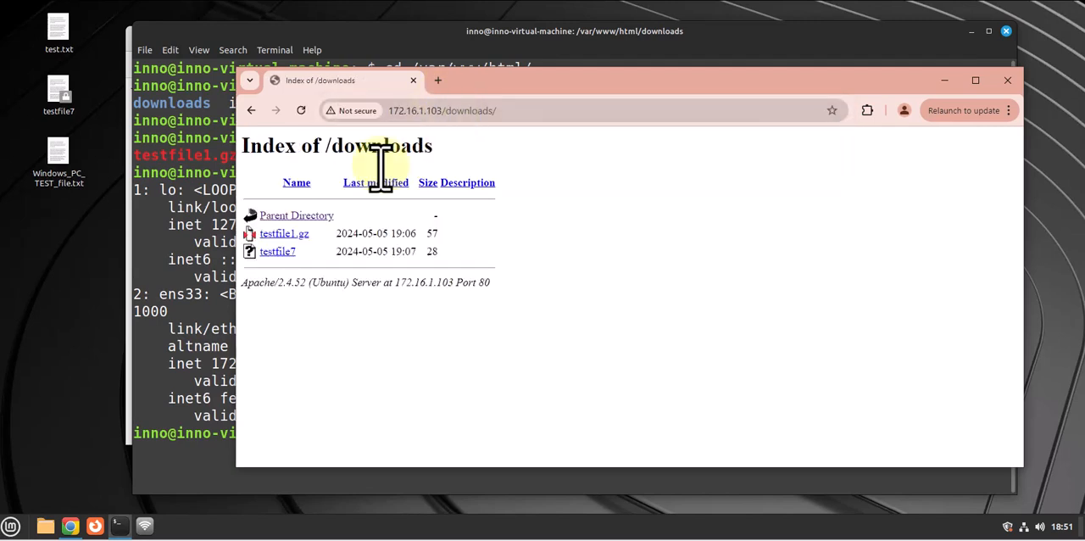
{"action": "mouse_move", "coordinate": [257, 297]}
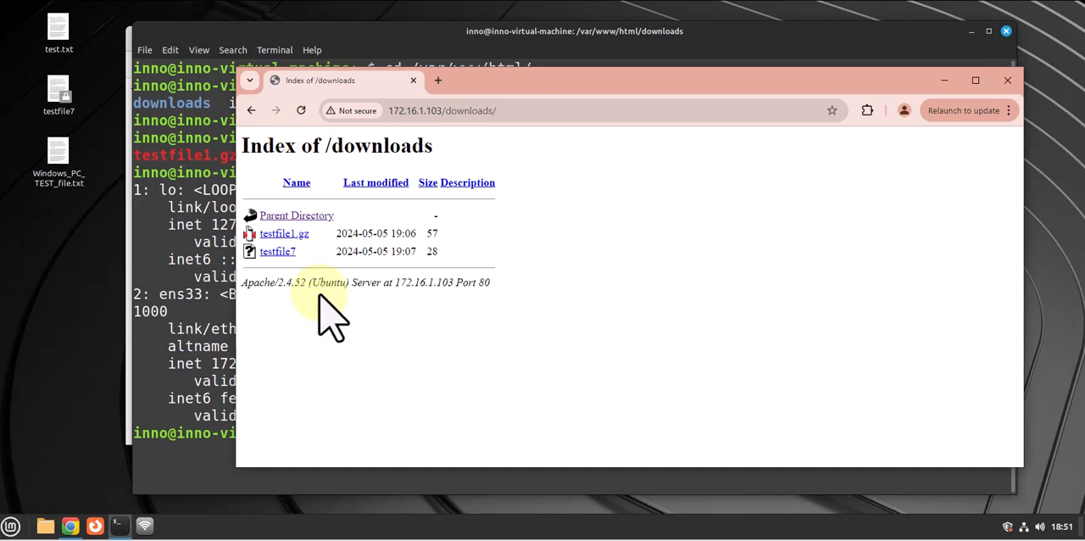
{"action": "mouse_move", "coordinate": [288, 263]}
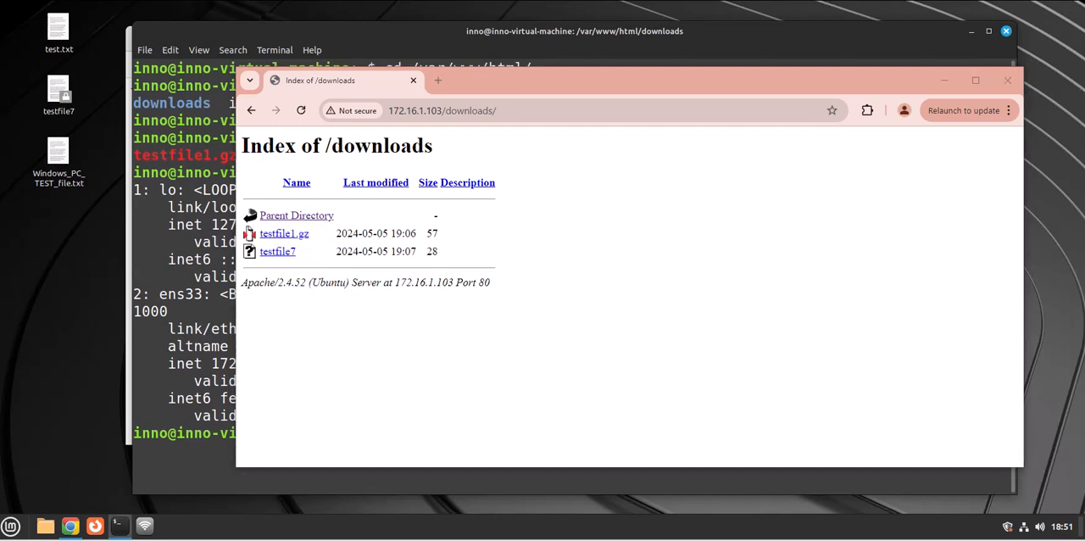
{"action": "mouse_move", "coordinate": [895, 254]}
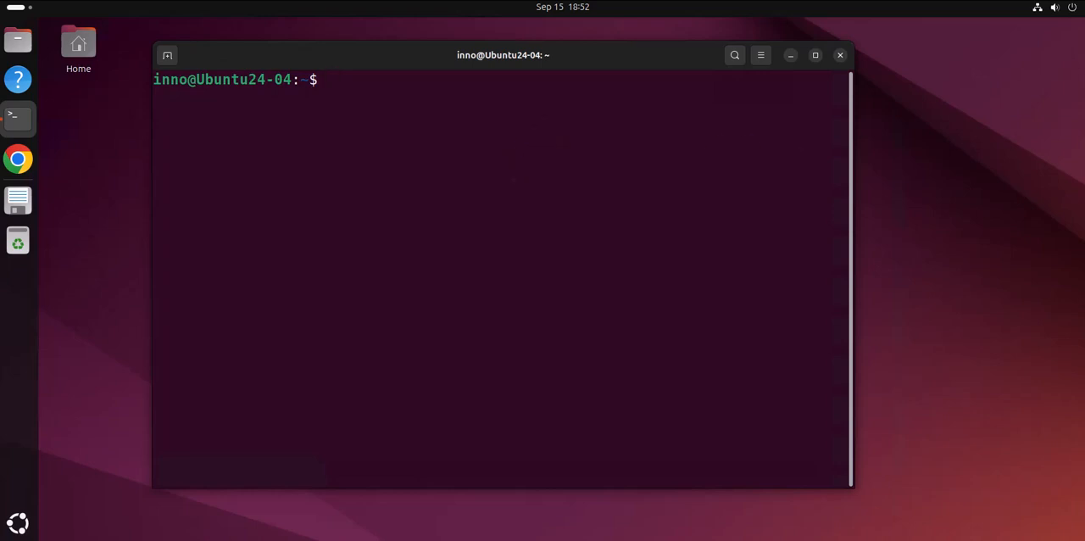
{"action": "type", "text": "wg"}
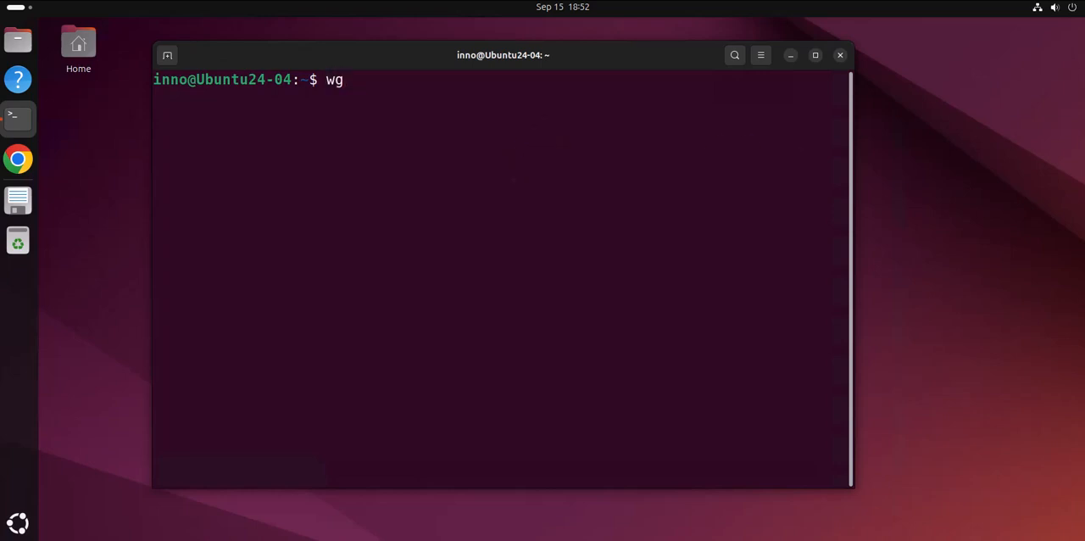
{"action": "type", "text": "et htt"}
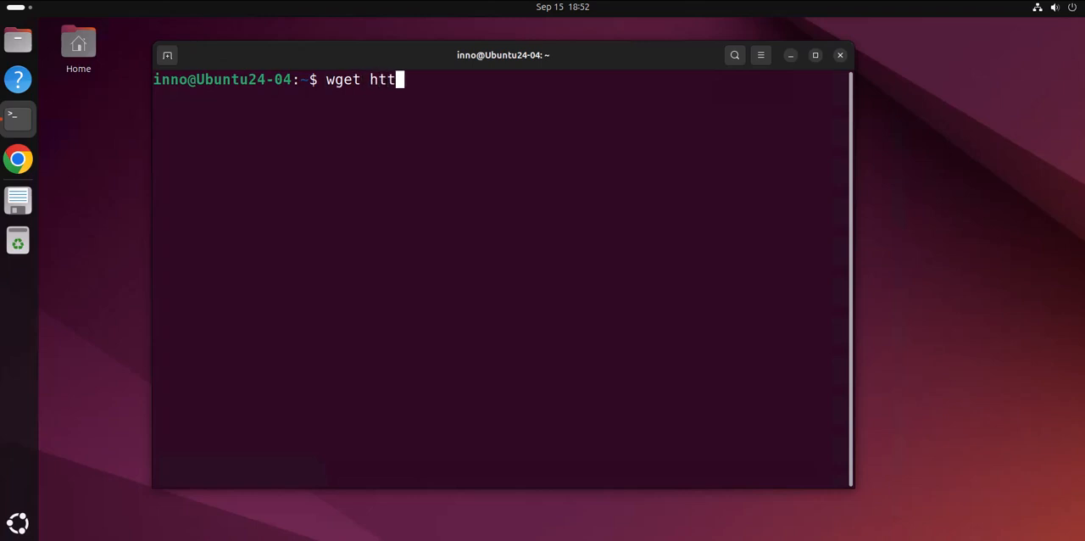
{"action": "type", "text": "p://"}
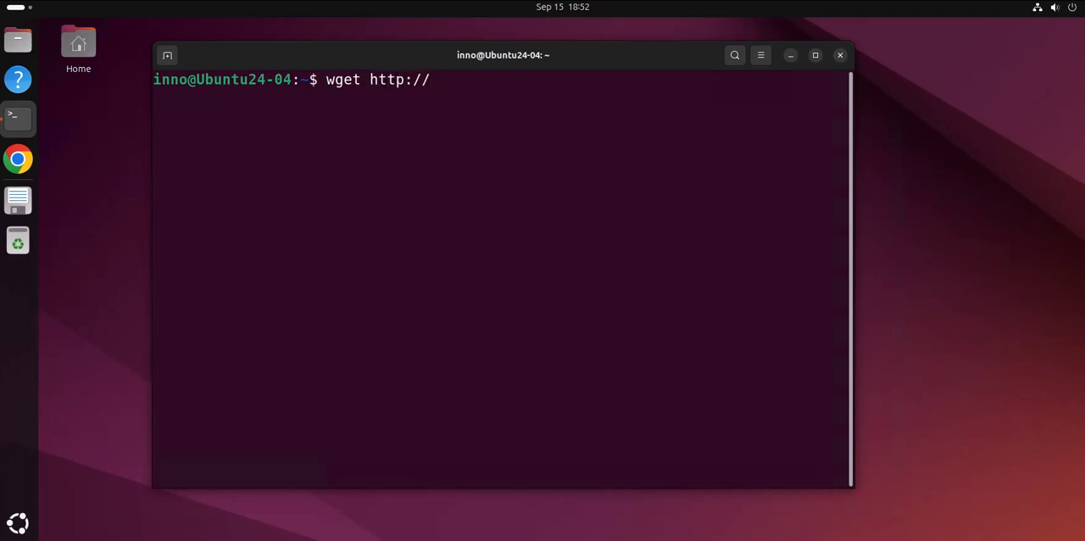
{"action": "type", "text": "172."}
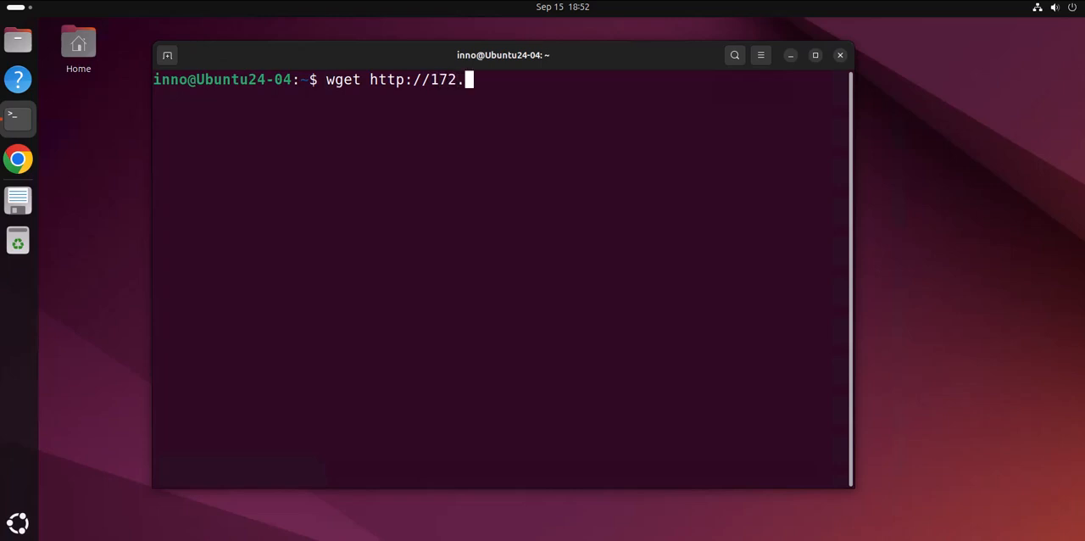
{"action": "type", "text": "16.1.1"}
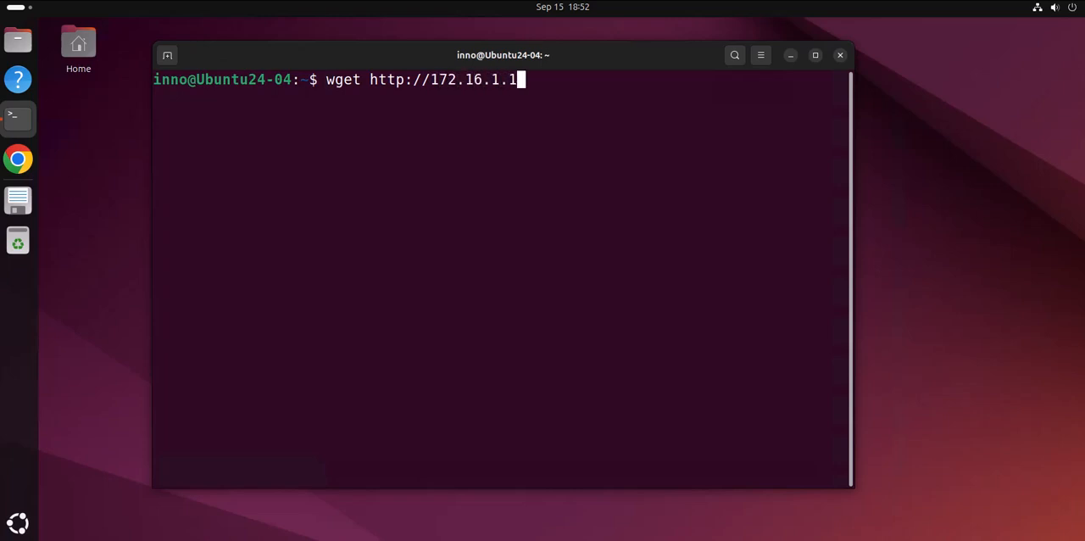
{"action": "type", "text": "03/"}
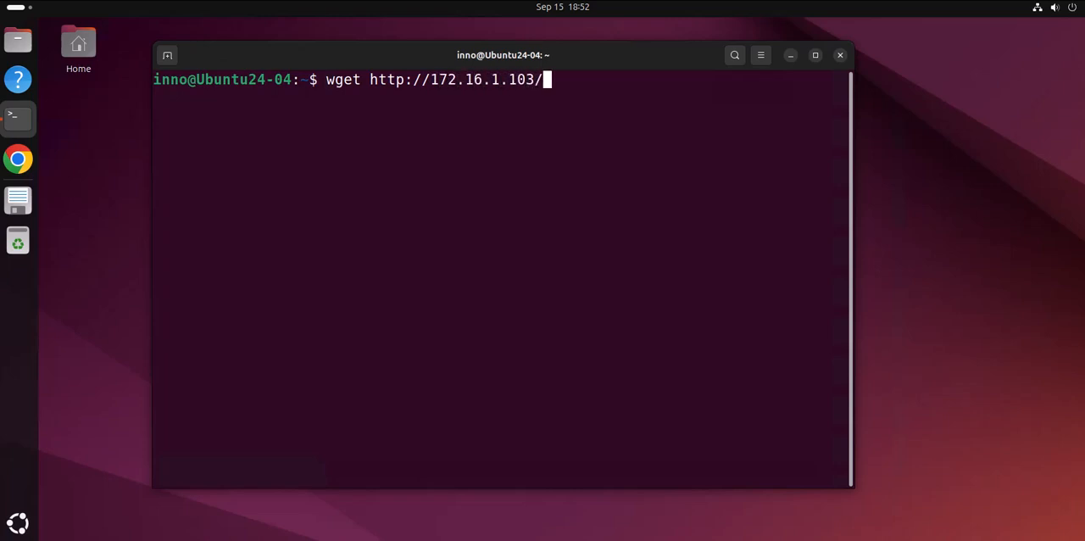
{"action": "type", "text": "Down"}
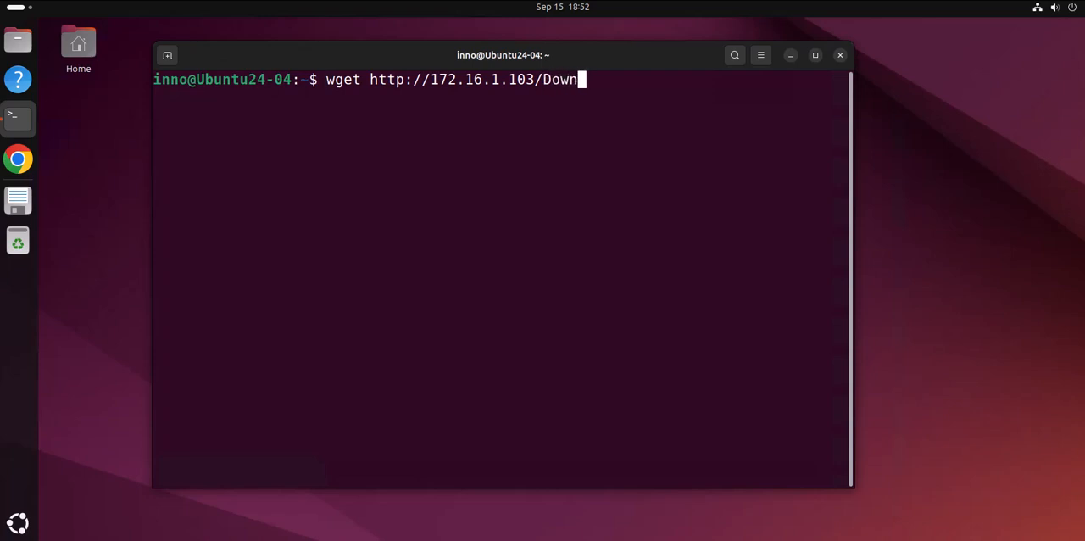
{"action": "type", "text": "o"}
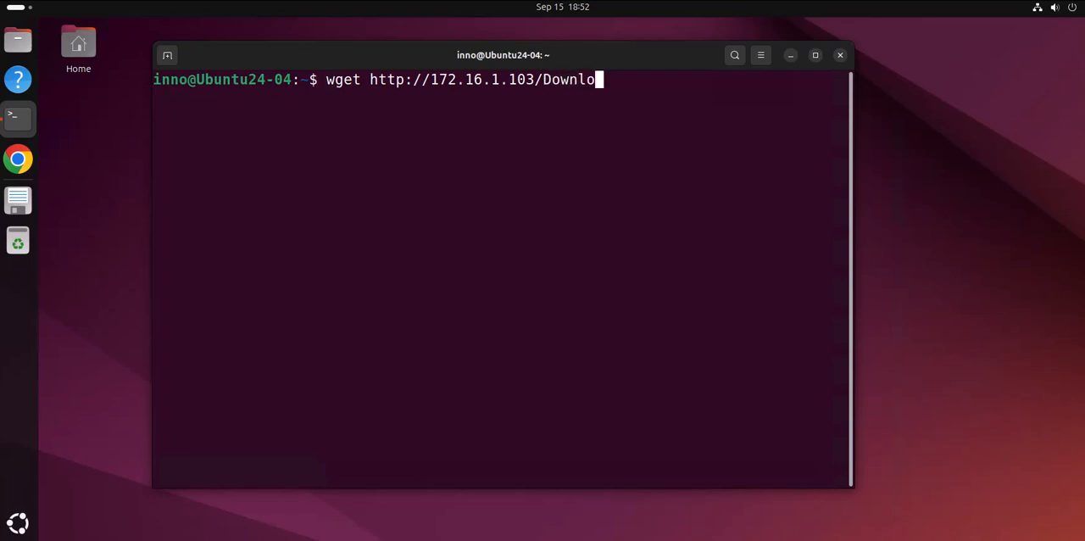
{"action": "key", "text": "BackSpace"}
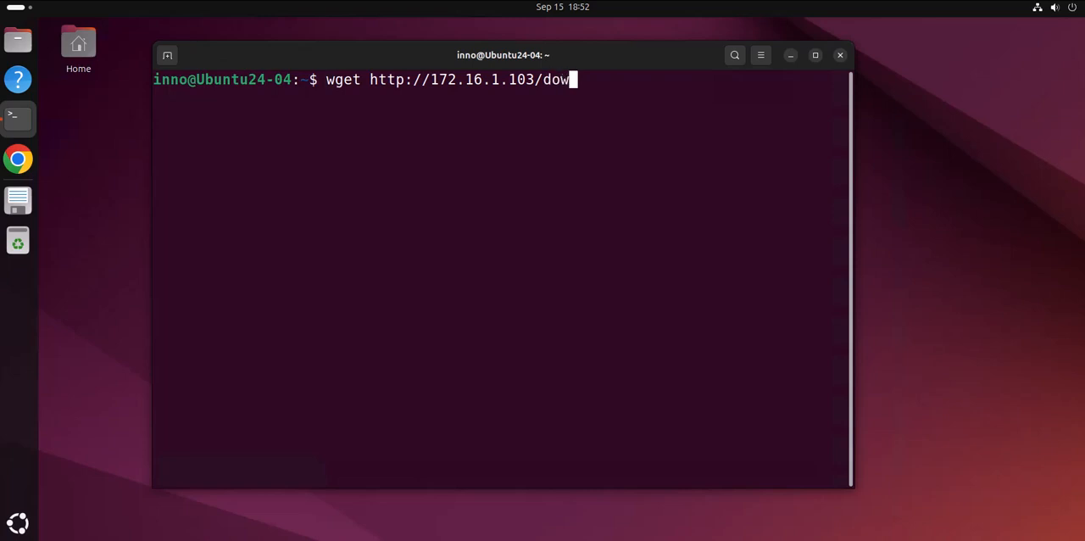
{"action": "type", "text": "nloads/"}
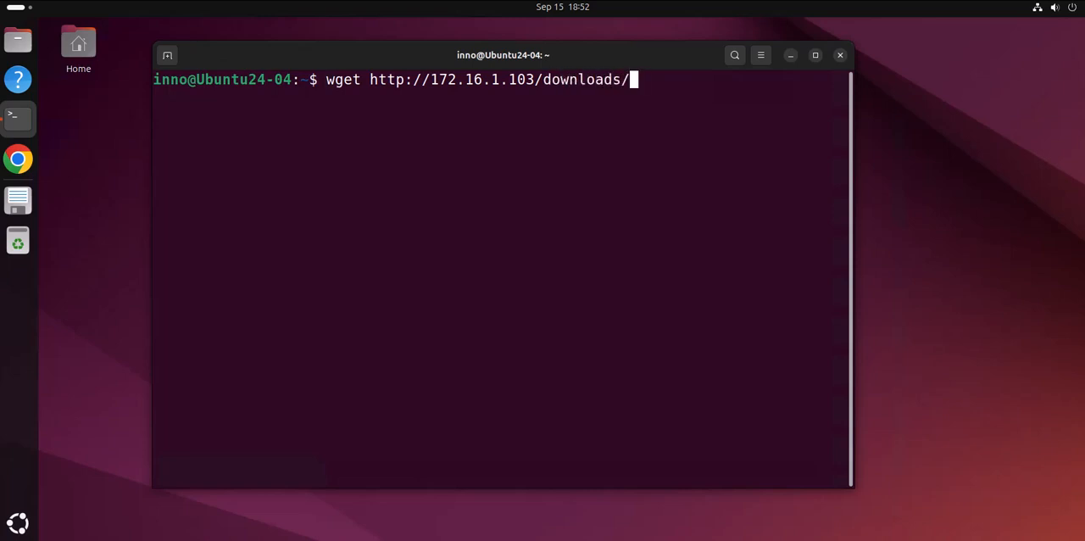
{"action": "type", "text": "tet"}
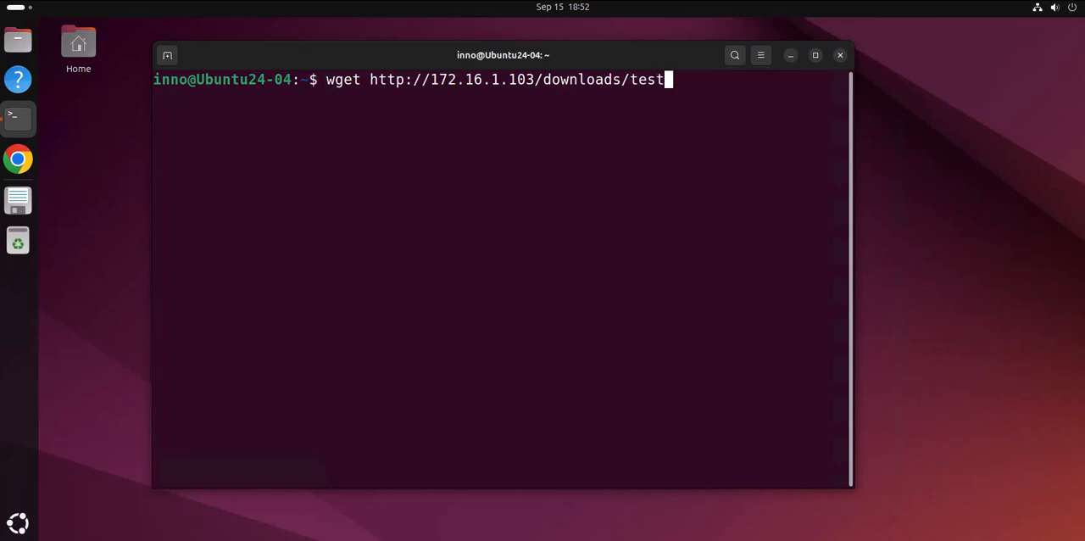
{"action": "type", "text": "file7"}
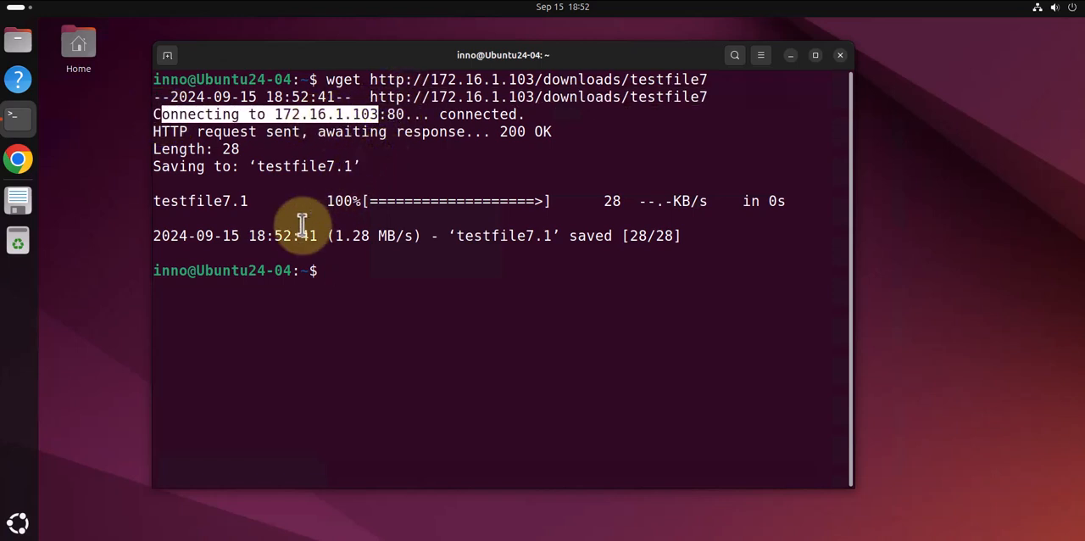
{"action": "mouse_move", "coordinate": [251, 201]}
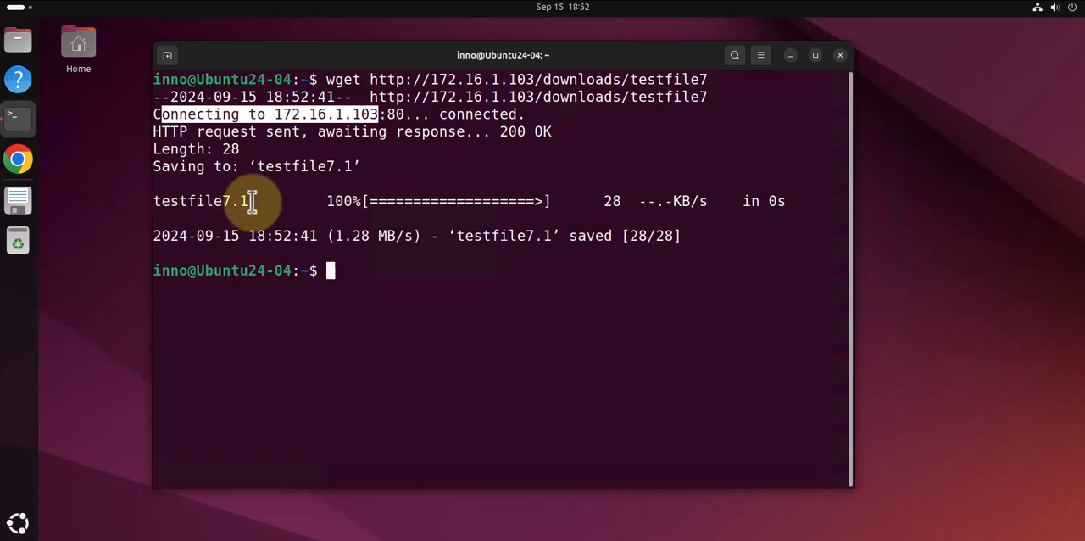
{"action": "mouse_move", "coordinate": [365, 268]}
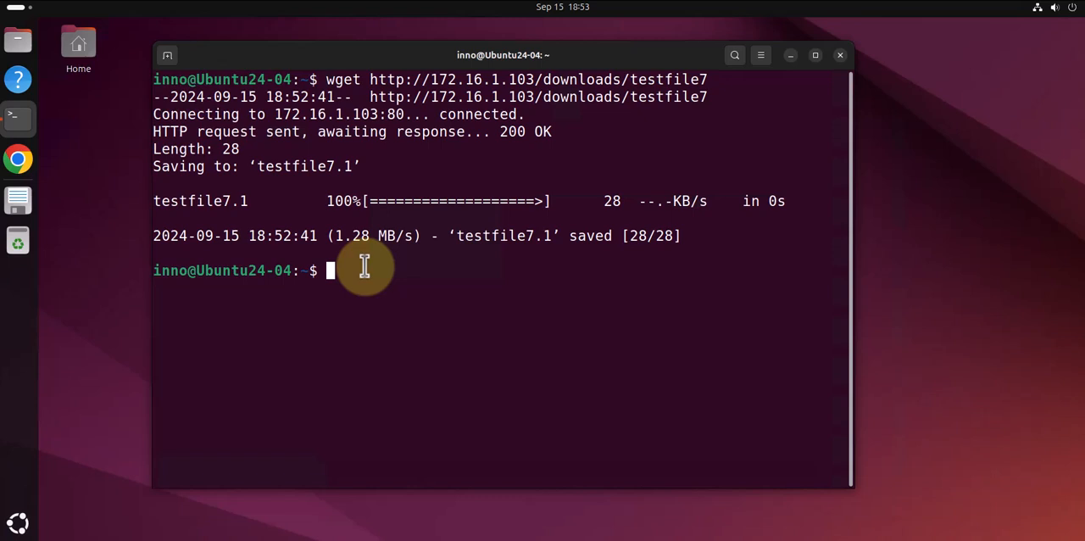
{"action": "mouse_move", "coordinate": [790, 135]}
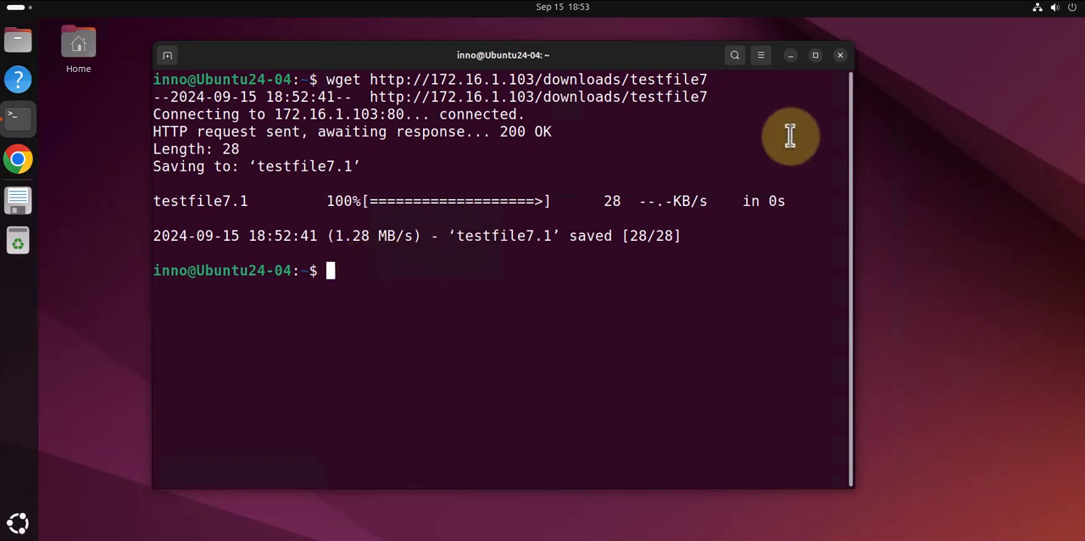